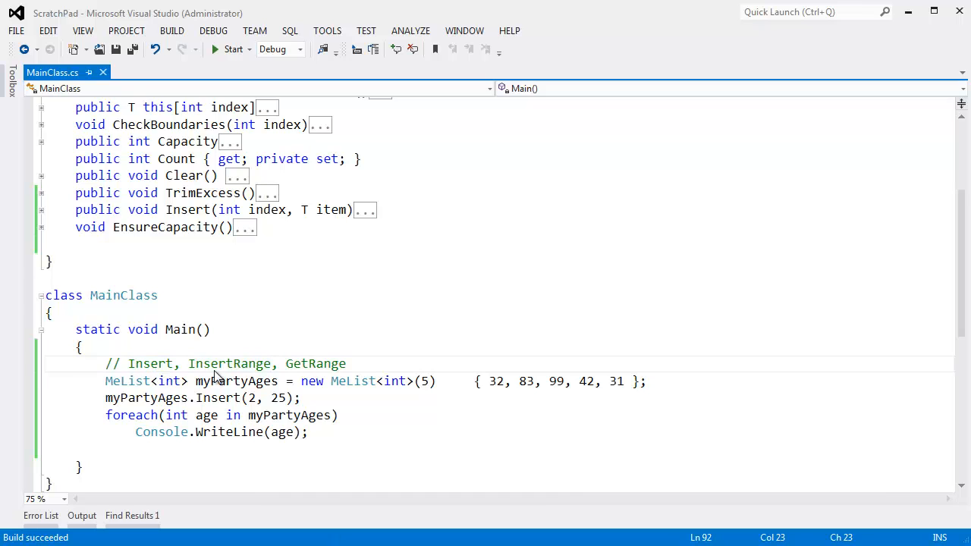
Make myPartyAges a built-in List<int> and rename its Insert(2, 25) call to InsertRange
double_click(229, 363)
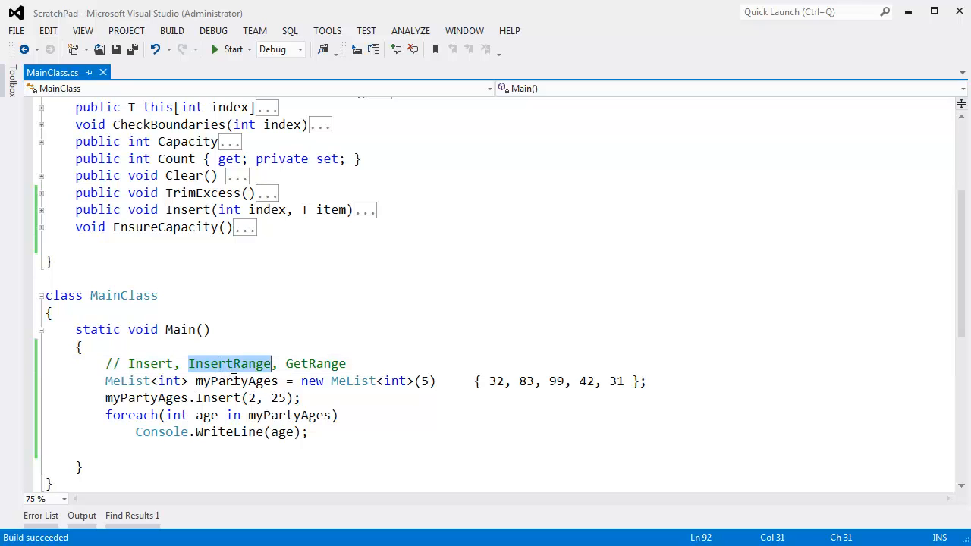
triple_click(190, 398)
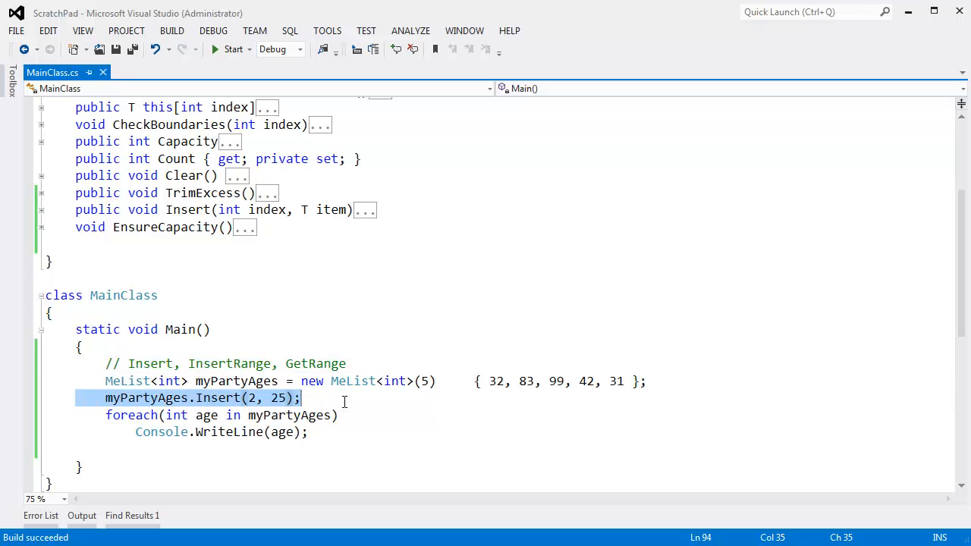
double_click(278, 398)
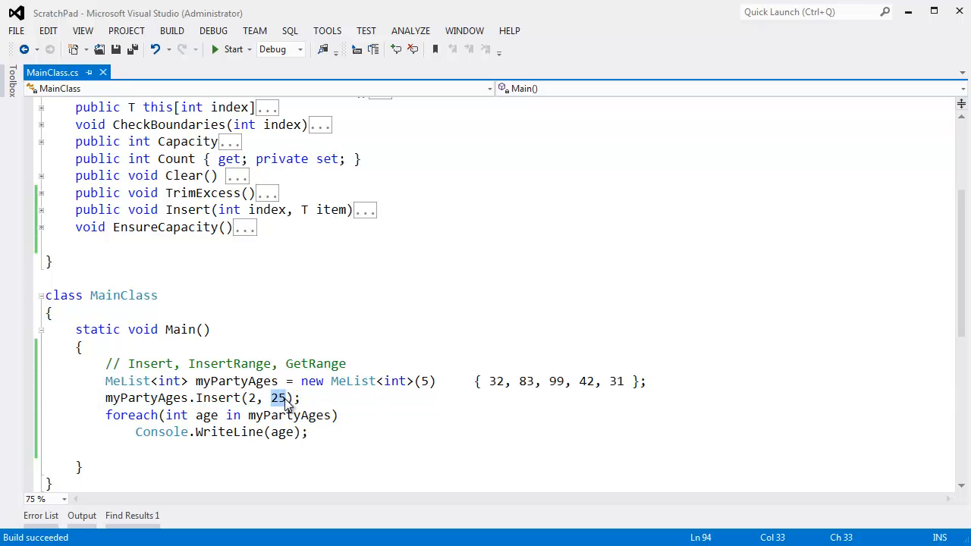
mouse_move(276, 412)
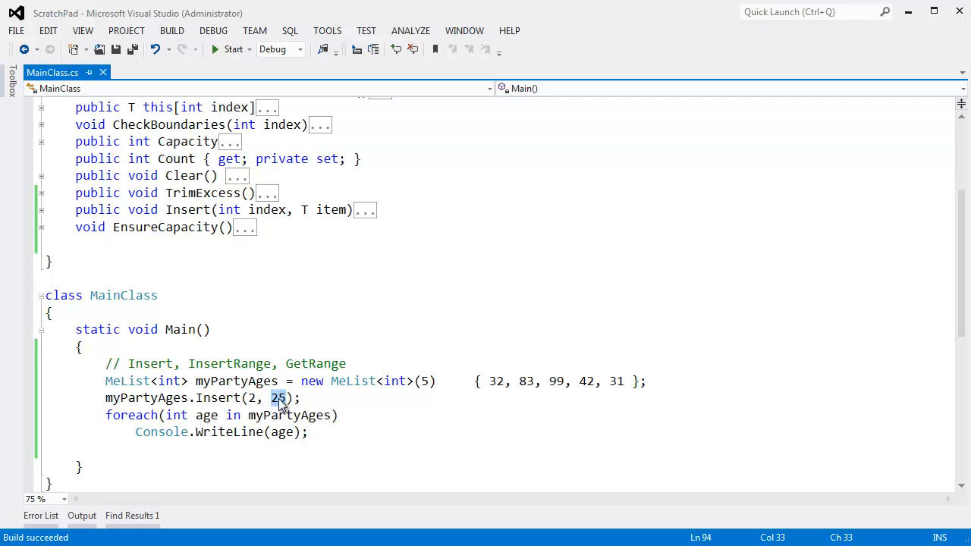
left_click(355, 415)
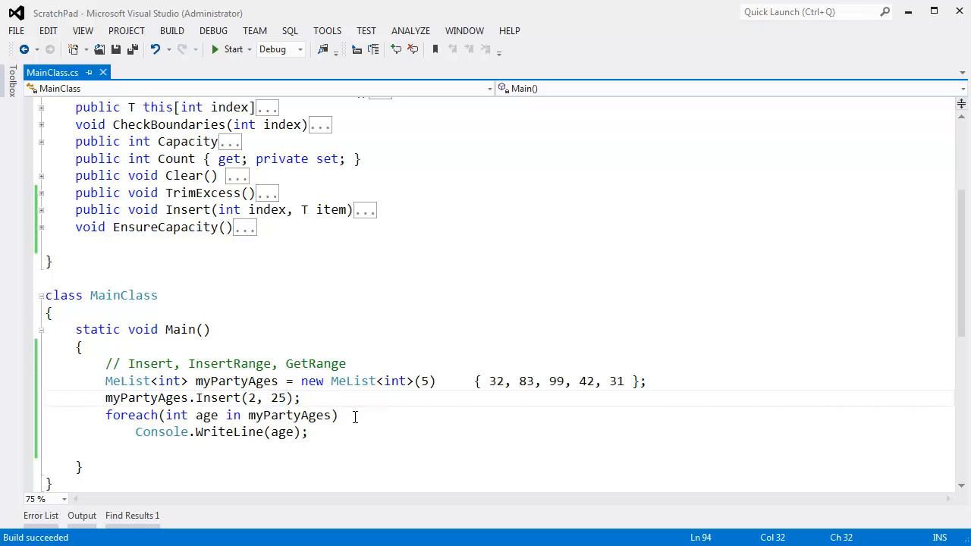
mouse_move(125, 379)
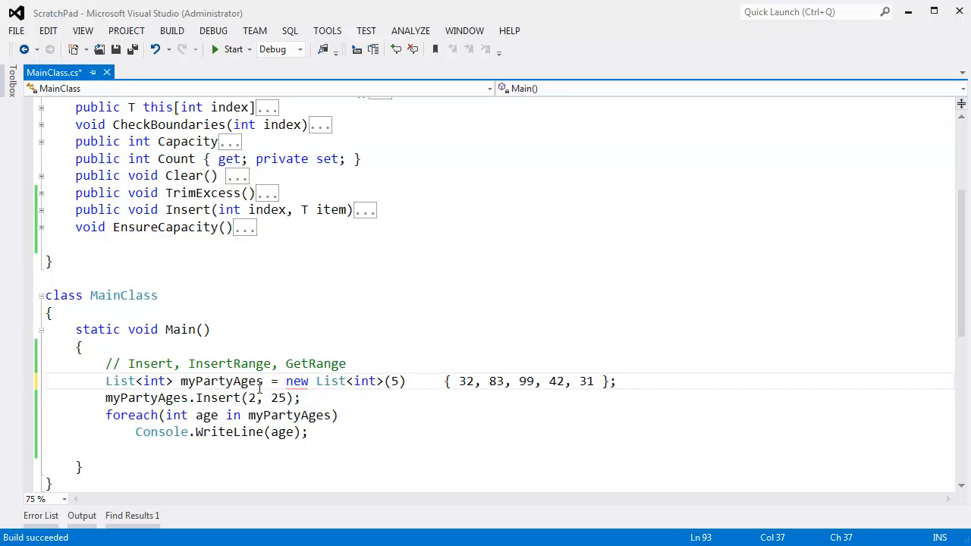
type("Range")
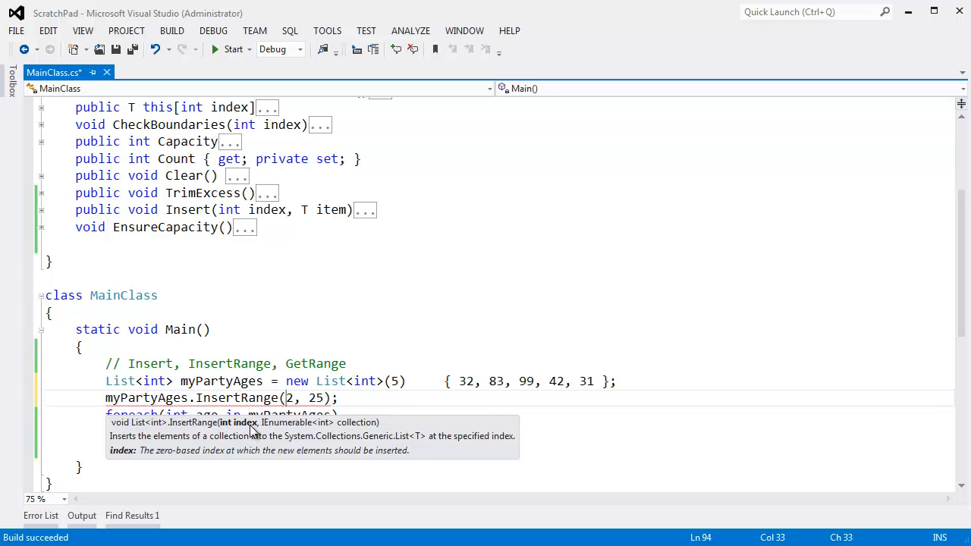
mouse_move(304, 430)
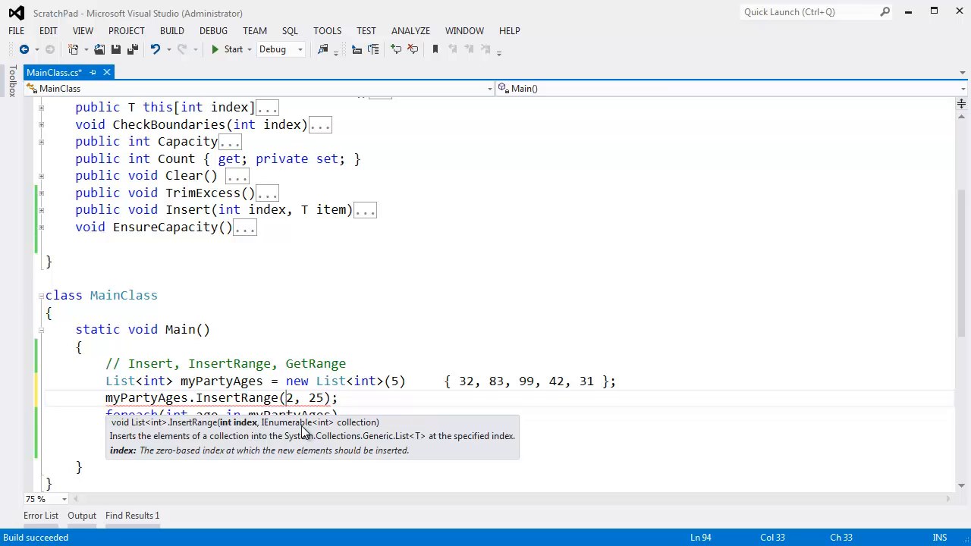
mouse_move(361, 435)
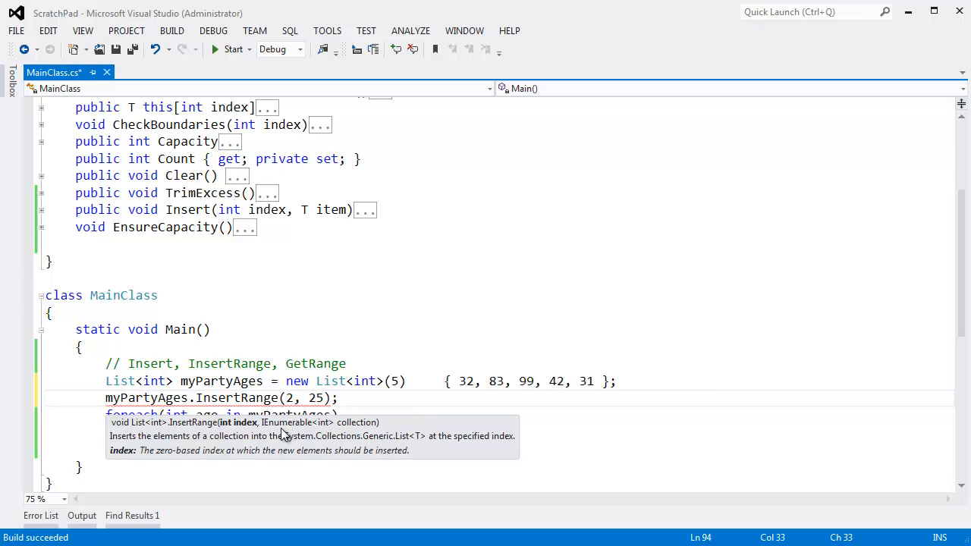
mouse_move(283, 435)
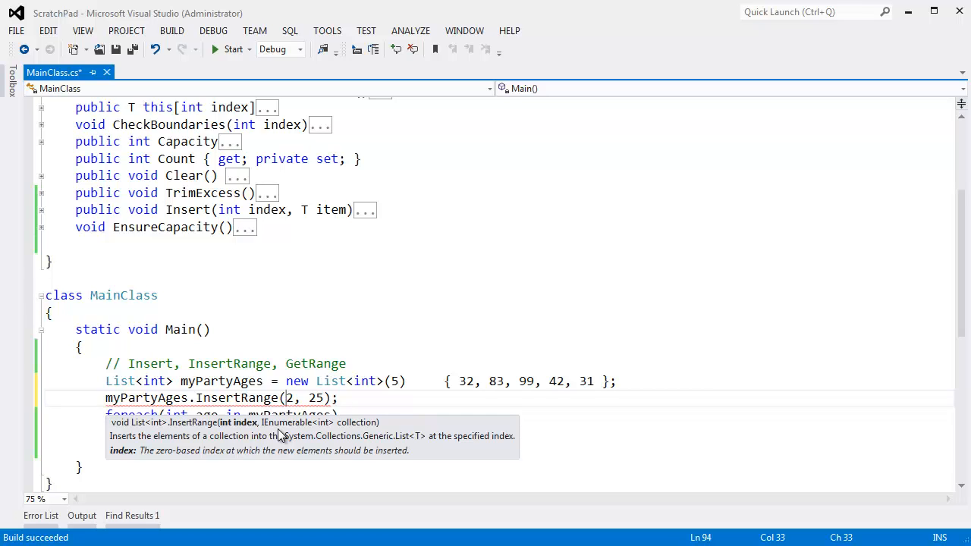
mouse_move(284, 232)
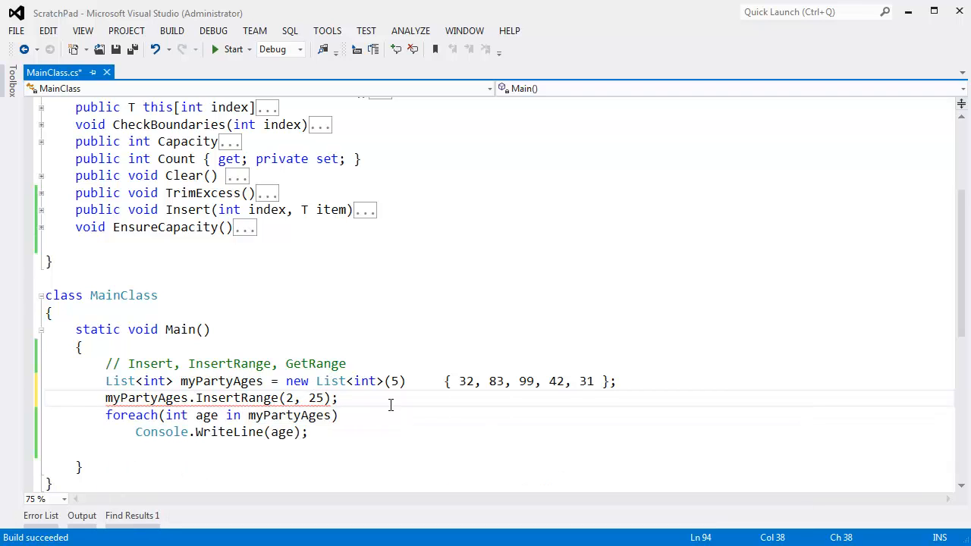
Pass new [] { 55, 65, 75 } as InsertRange's second argument after index 2
type("new []")
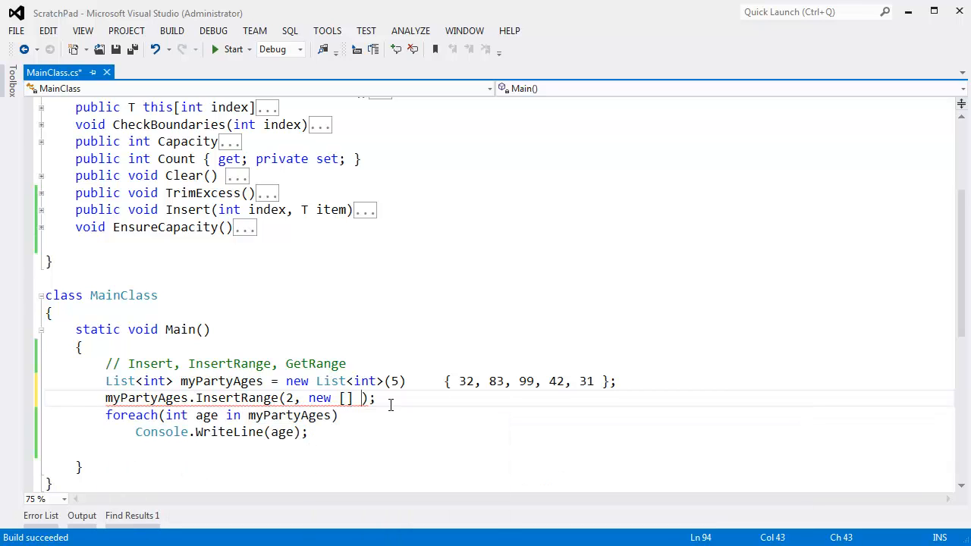
type("{")
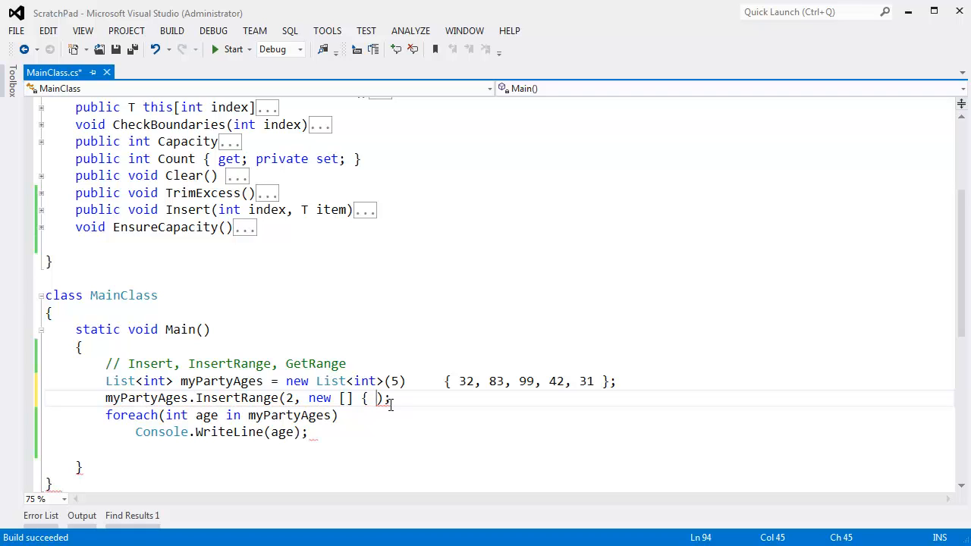
type("55, 65,")
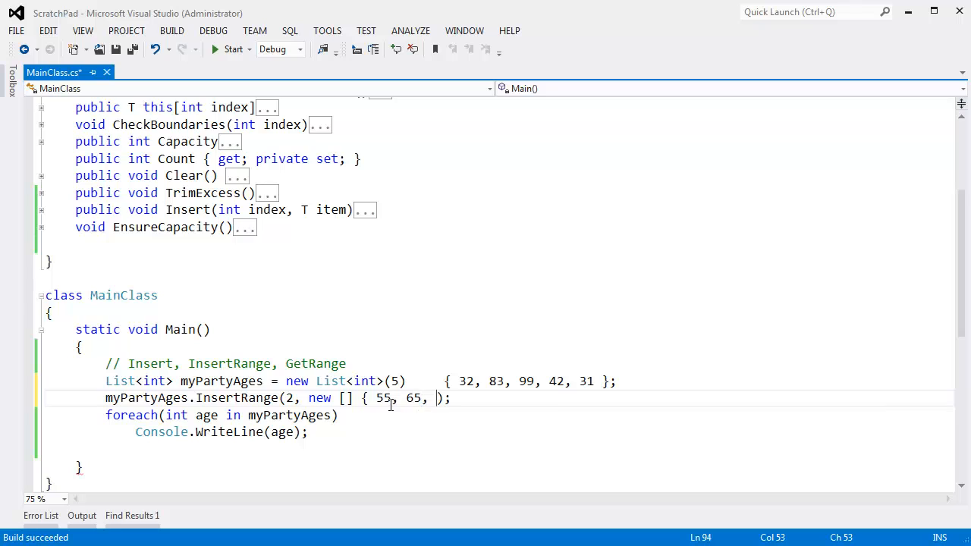
type("75")
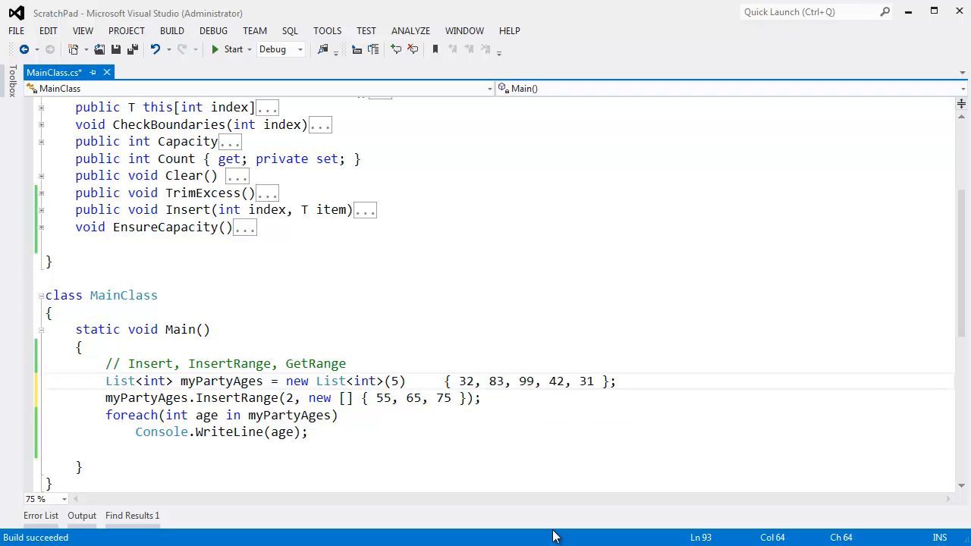
type("55, 65, 75,")
type("public void")
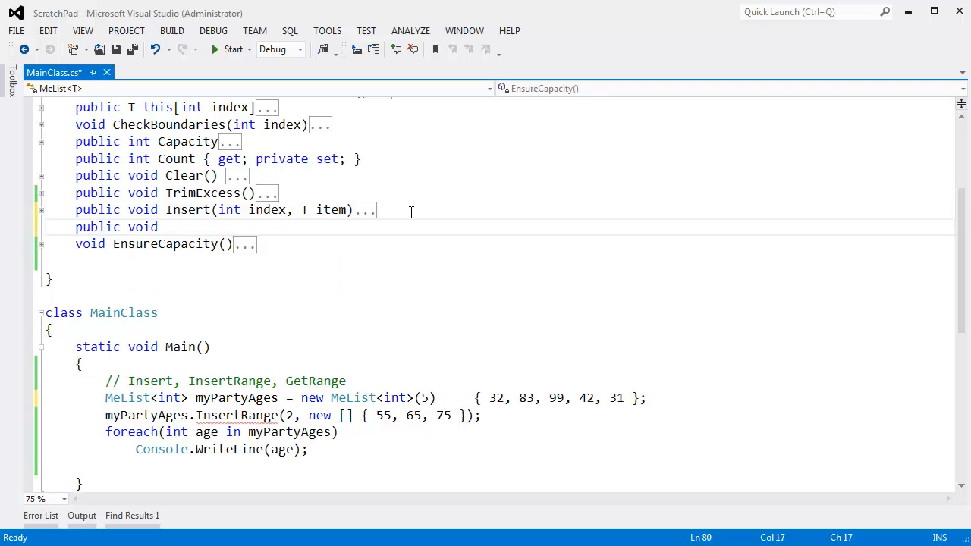
Write the stub public void InsertRange(int index, IEnumerable<T> items) with empty braces
type("Insert")
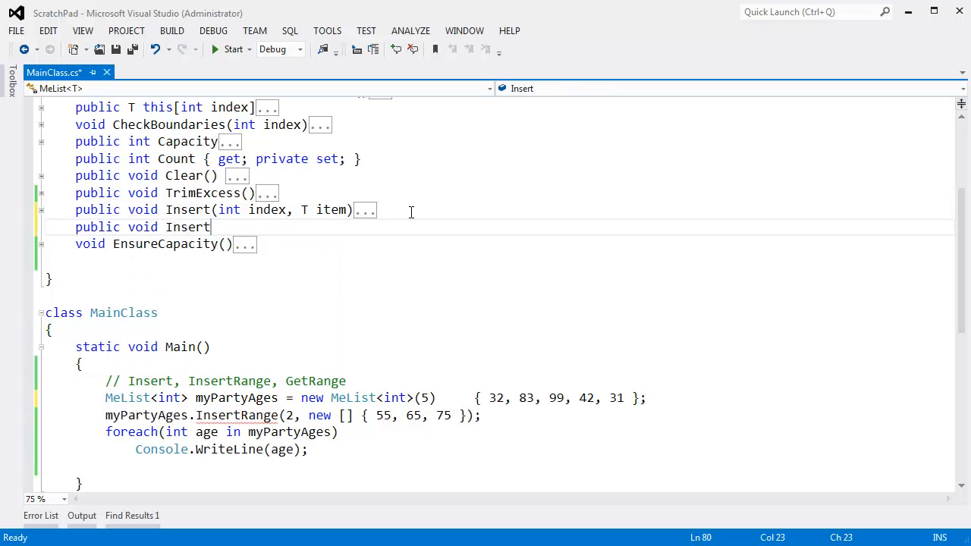
type("Range(int")
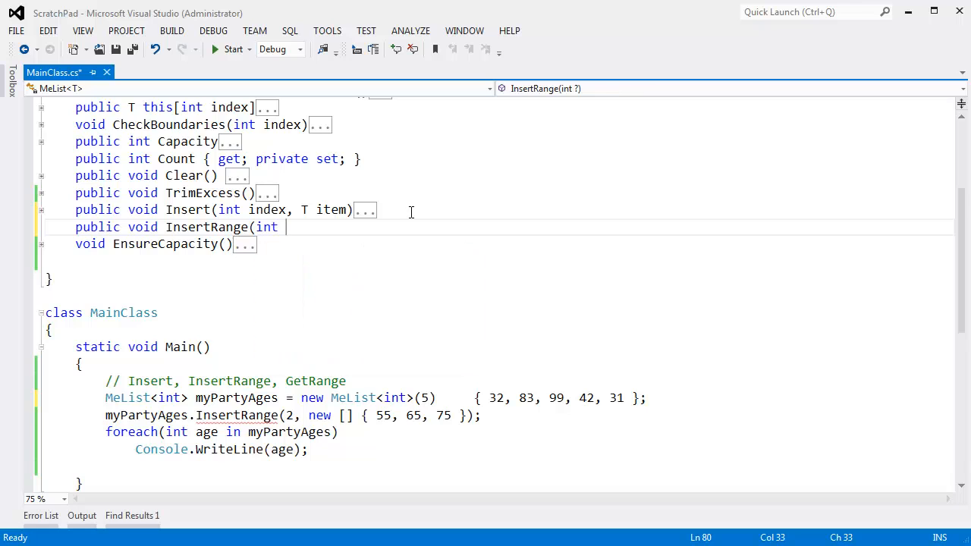
type("index,")
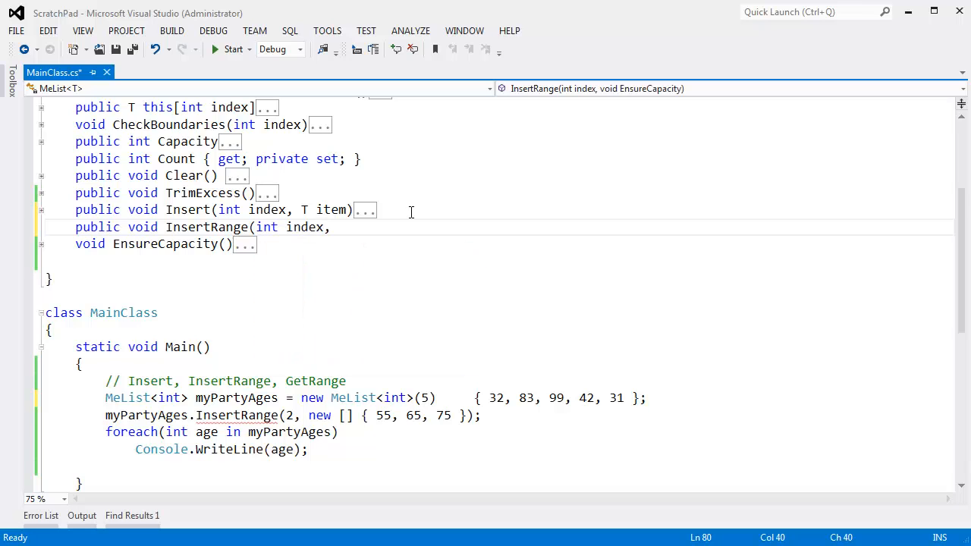
type("IEnumerable<")
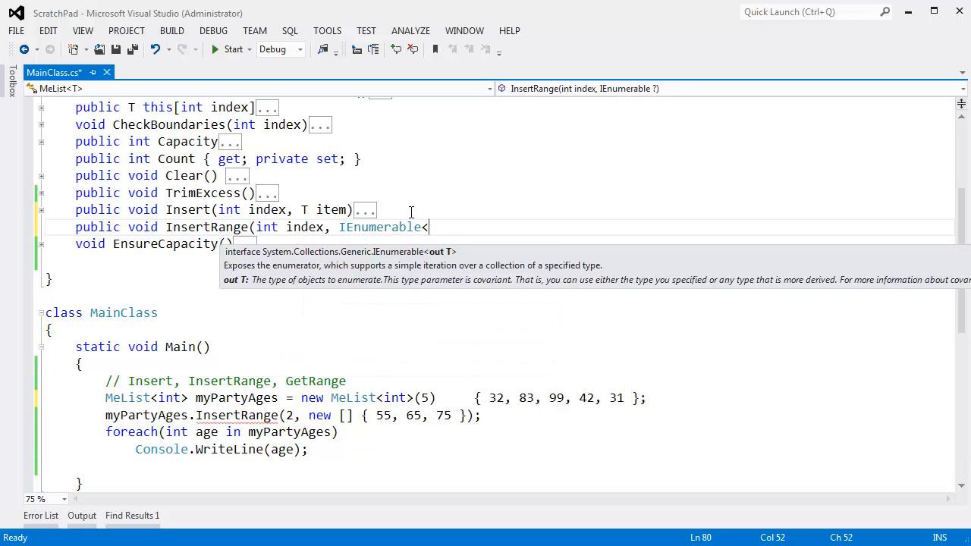
type("T> items)")
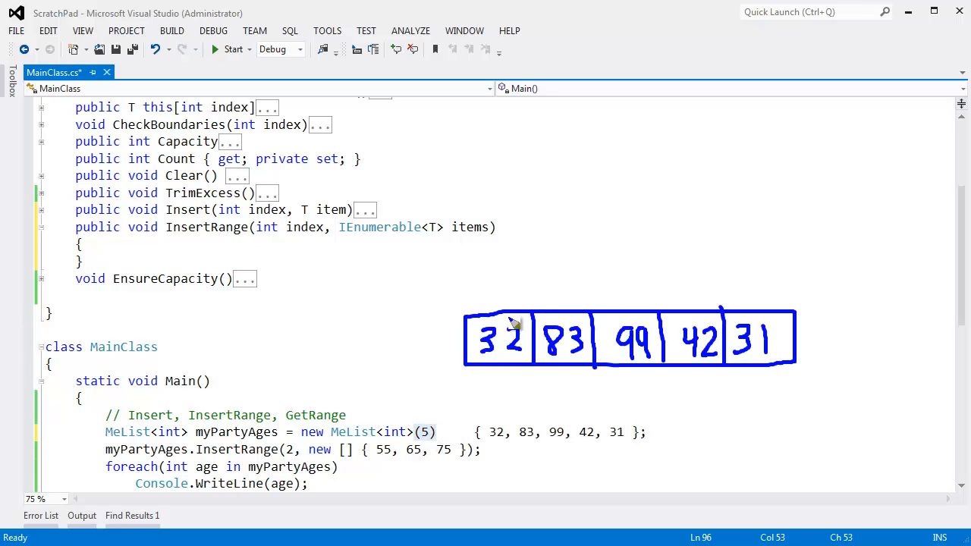
mouse_move(765, 338)
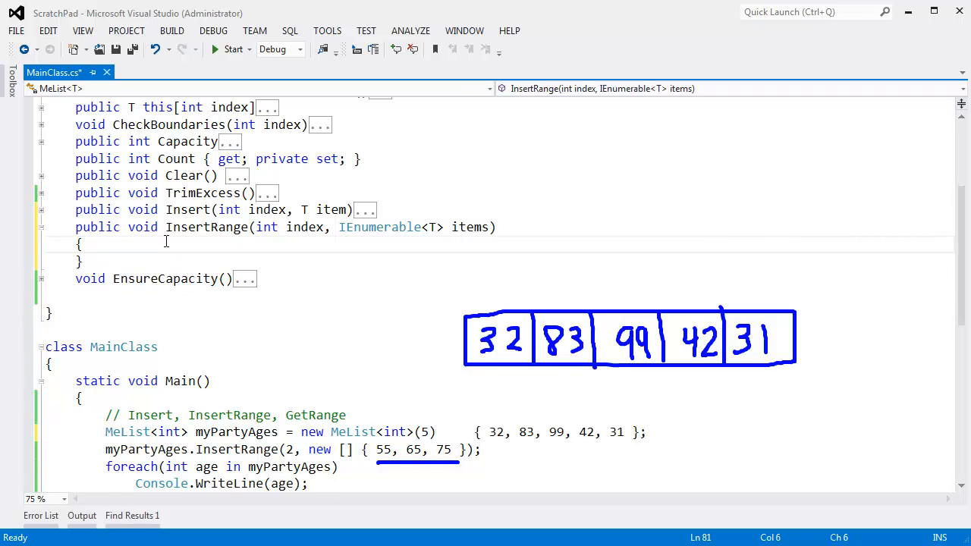
Call EnsureCapacity() from InsertRange and start adding an int parameter to EnsureCapacity
type("ens")
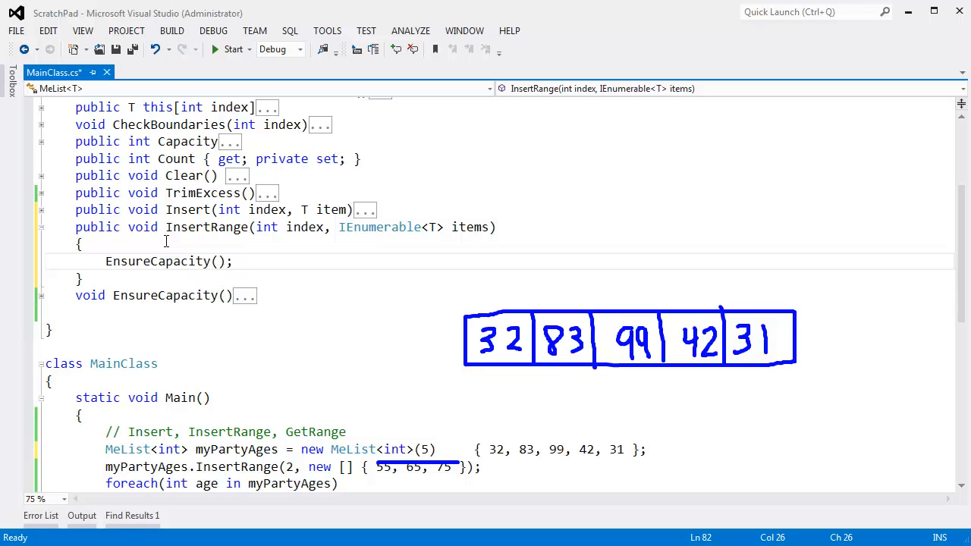
left_click(233, 261)
type(", 75, 75, 75, 75, 75")
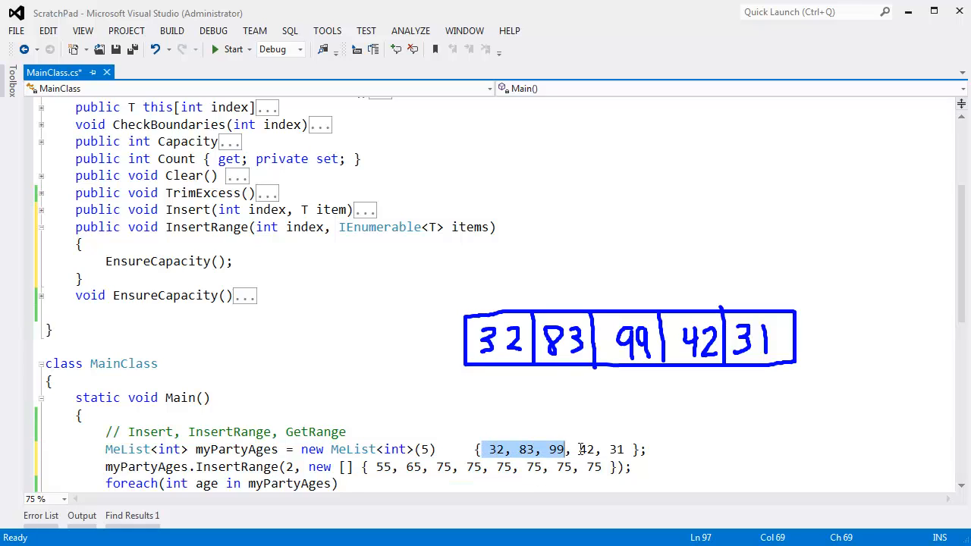
left_click(510, 450)
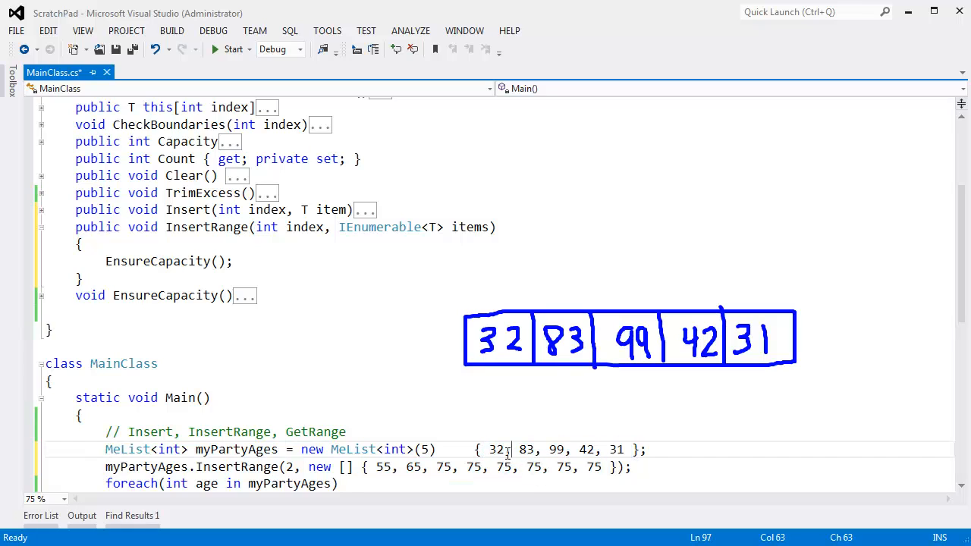
left_click_drag(510, 449, 624, 449)
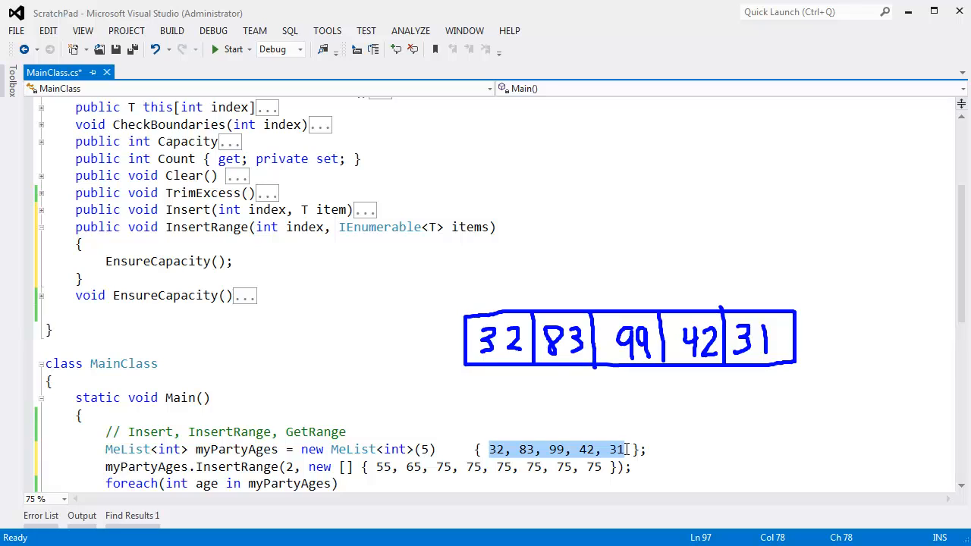
mouse_move(626, 453)
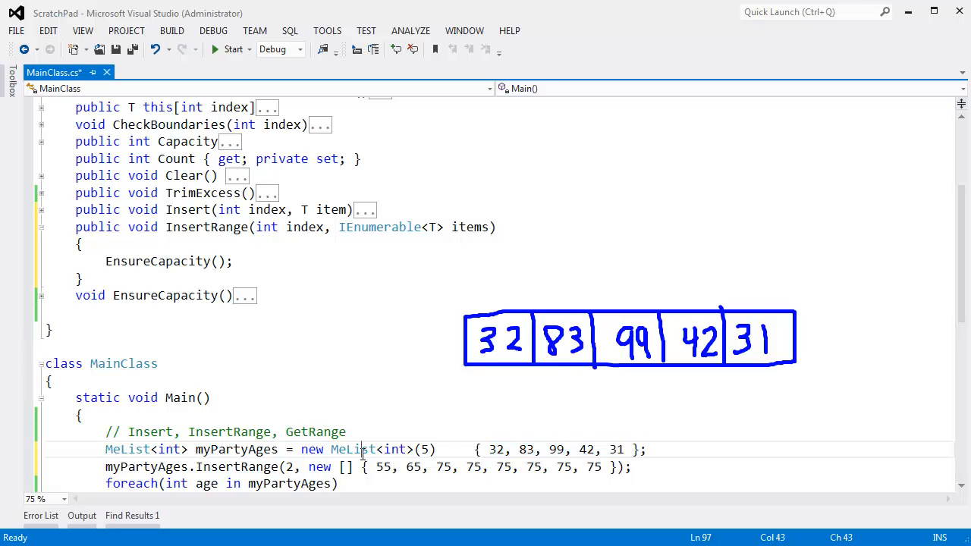
left_click_drag(377, 466, 602, 467)
type("int ")
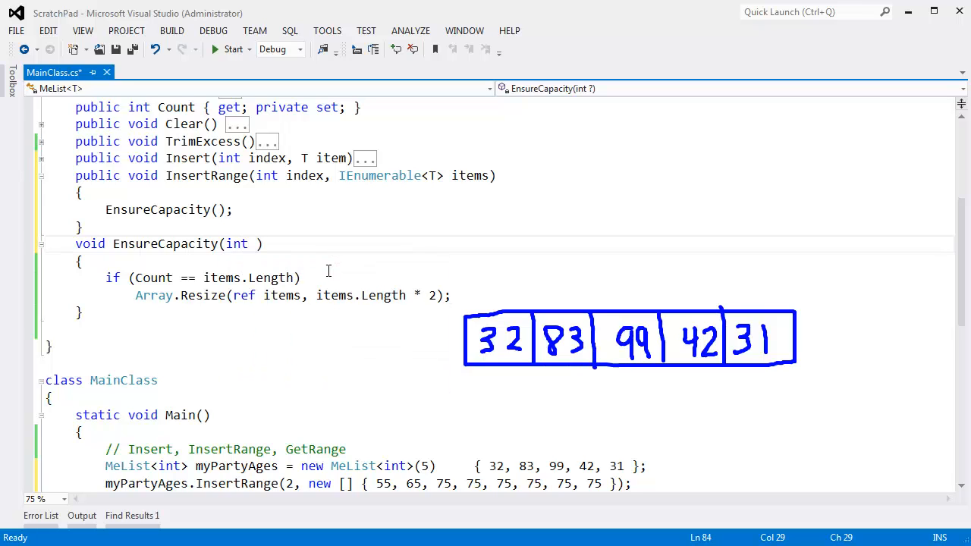
Name the int parameter neededCapacity and begin a new void EnsureCapacity overload
type("neededCapacity")
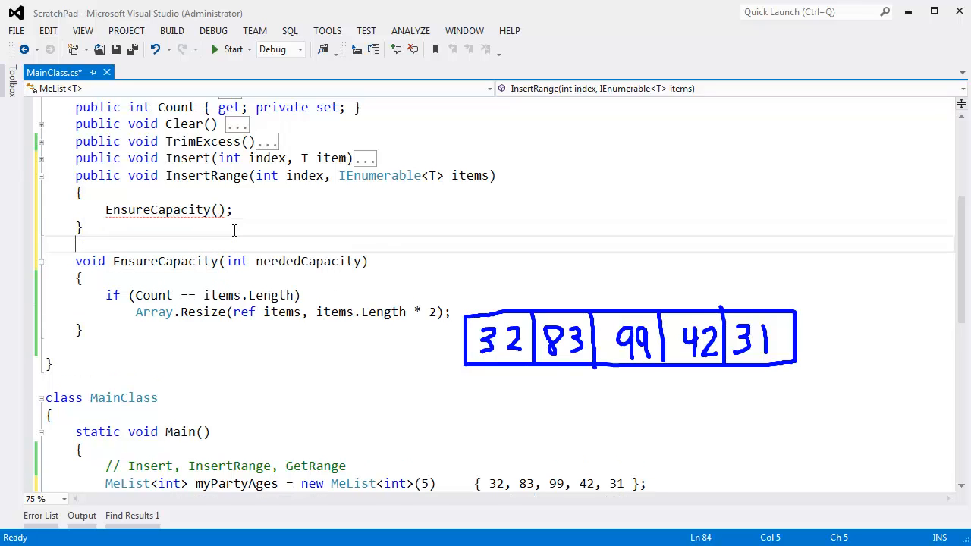
type("void")
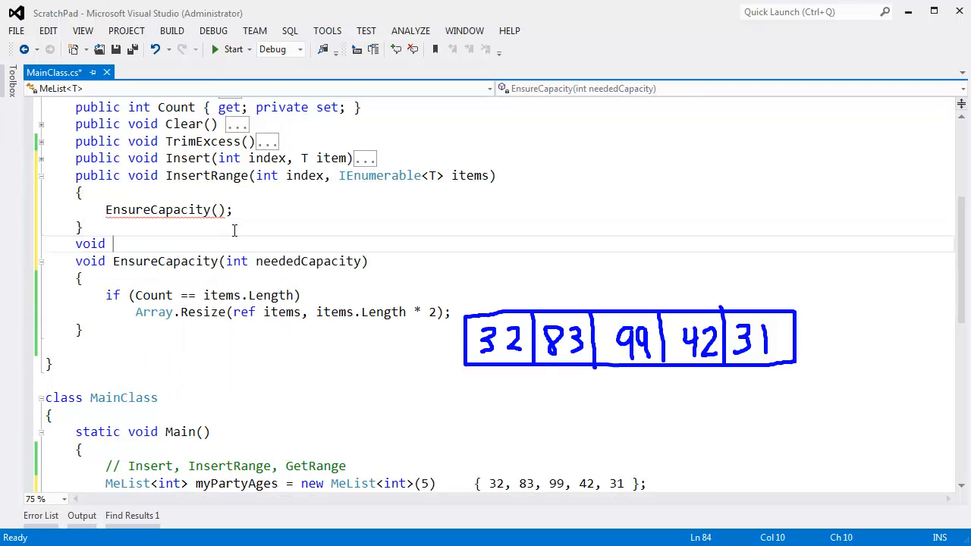
type("Ensure")
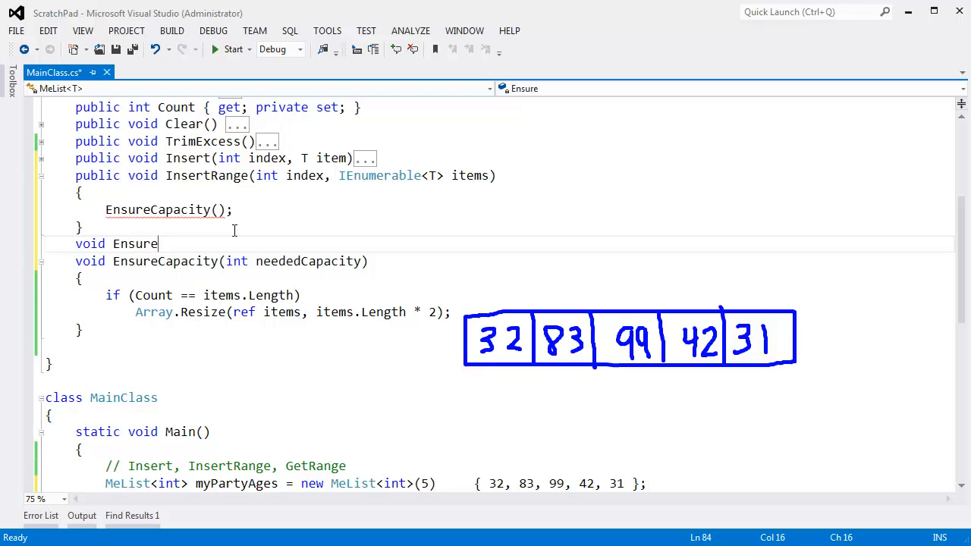
type("Capacity(")
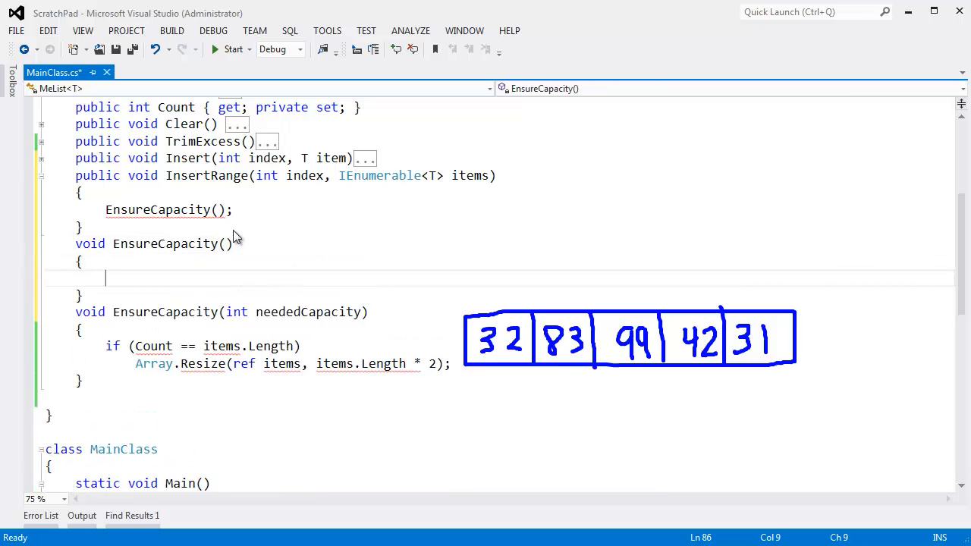
Make the parameterless EnsureCapacity() overload call EnsureCapacity(Count + 1)
type("ensu")
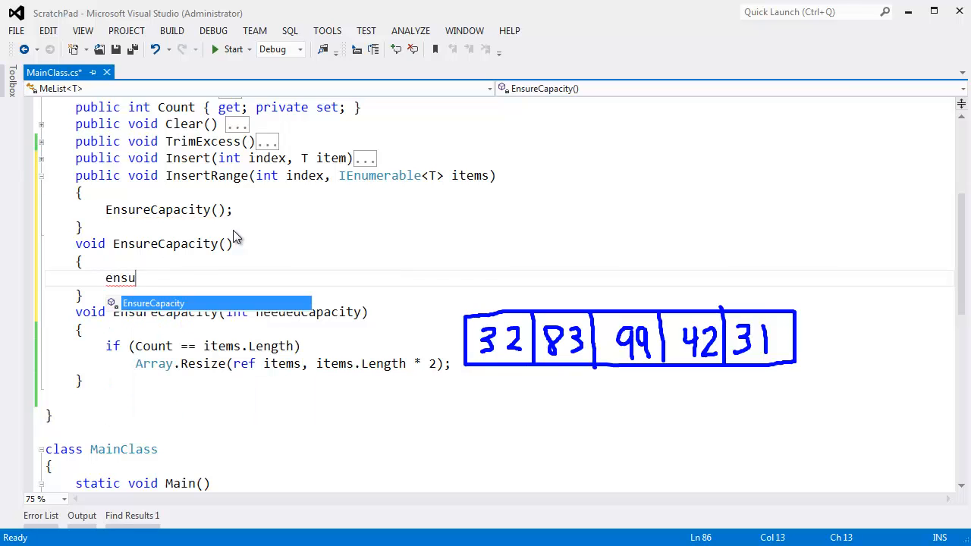
type("EnsureCapacity(")
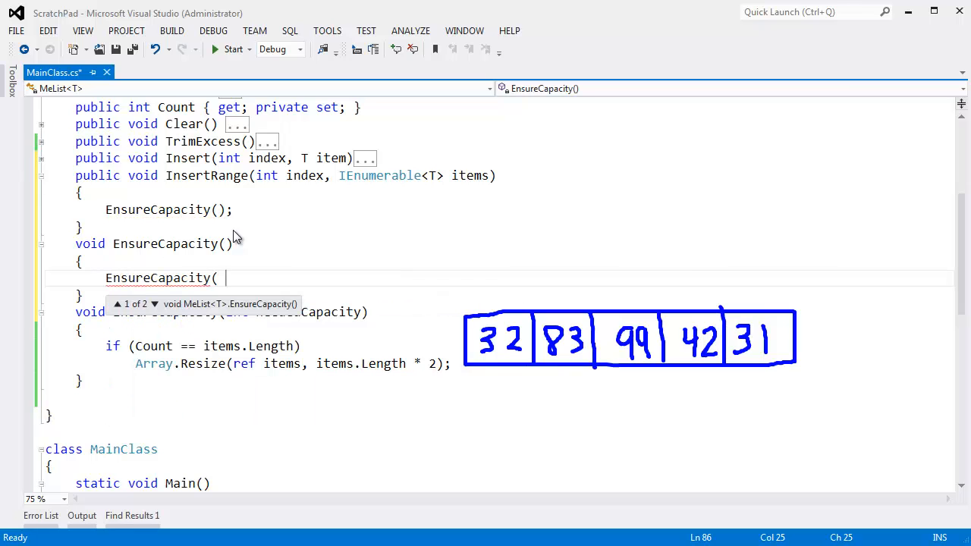
type("Count +")
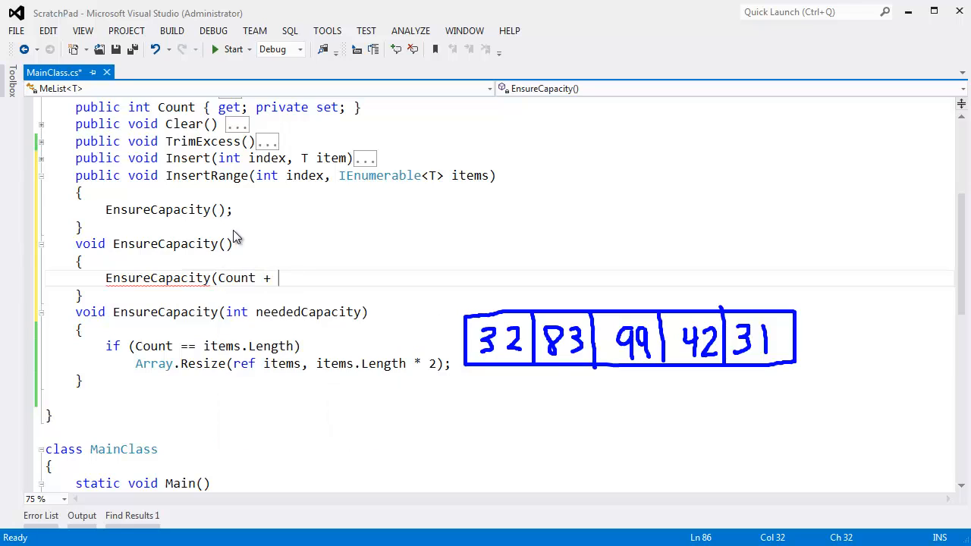
type("1);")
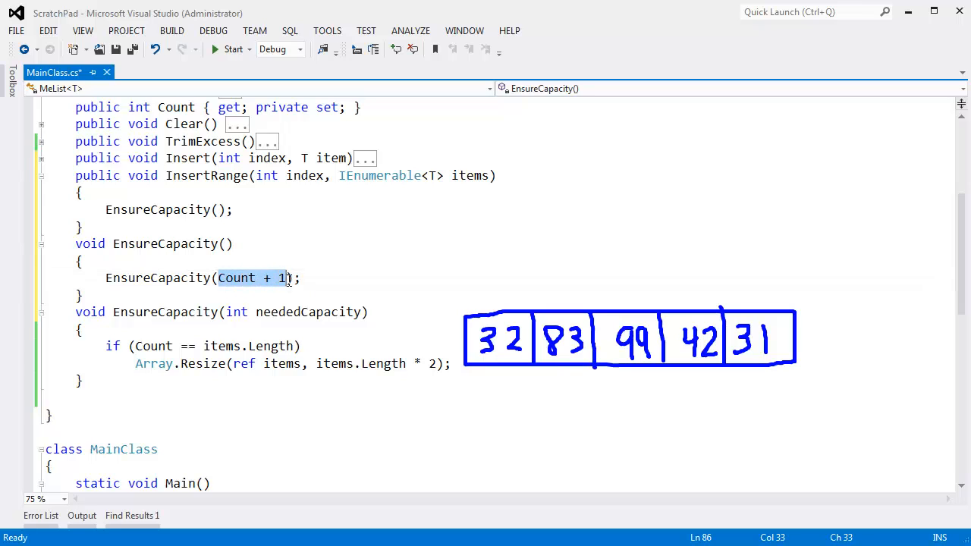
type("=")
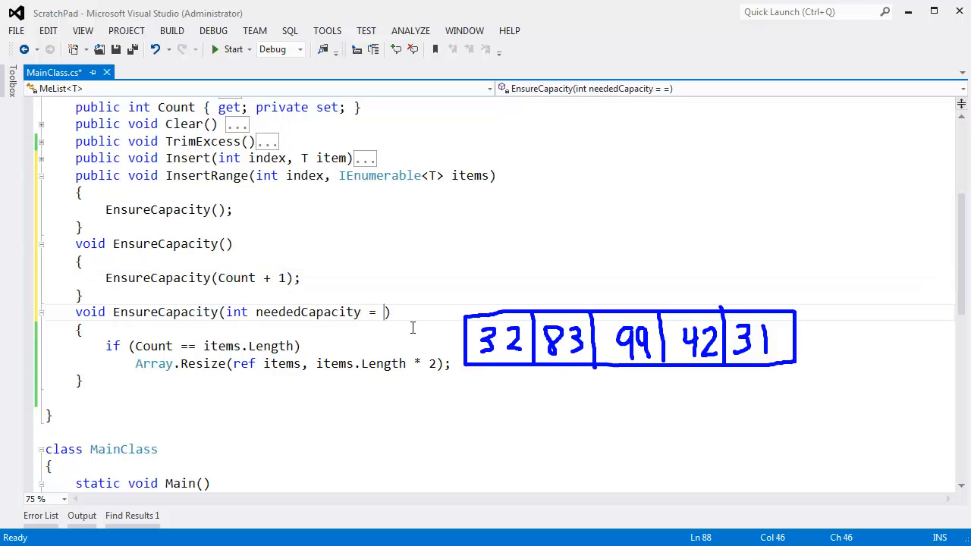
type("Count + 1")
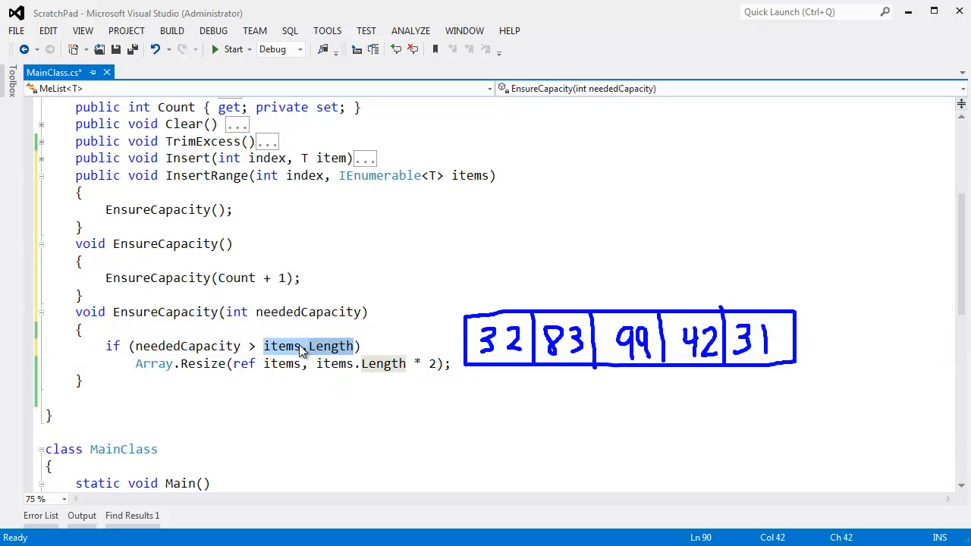
Change EnsureCapacity's resize check to neededCapacity > Capacity, wrapping the resize in braces
type("Capacity")
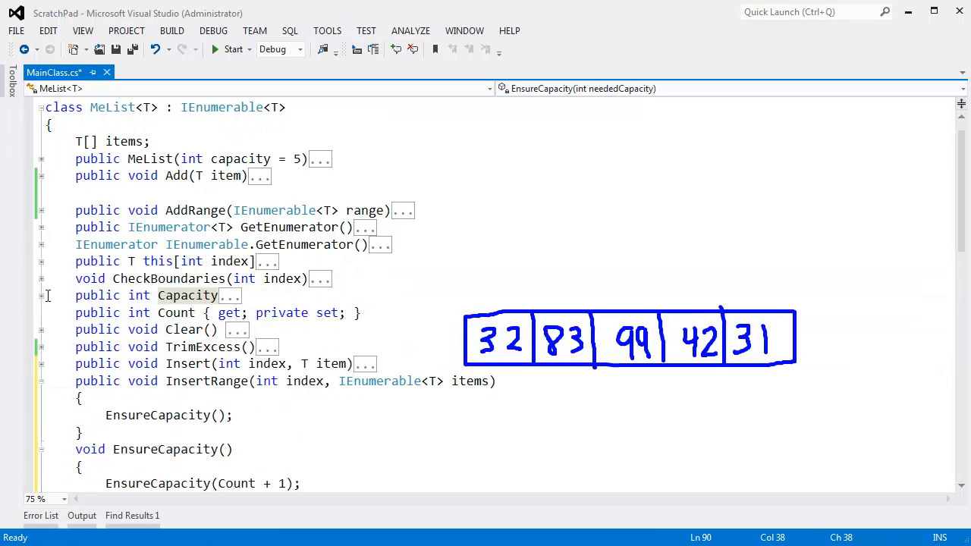
scroll("down", 3)
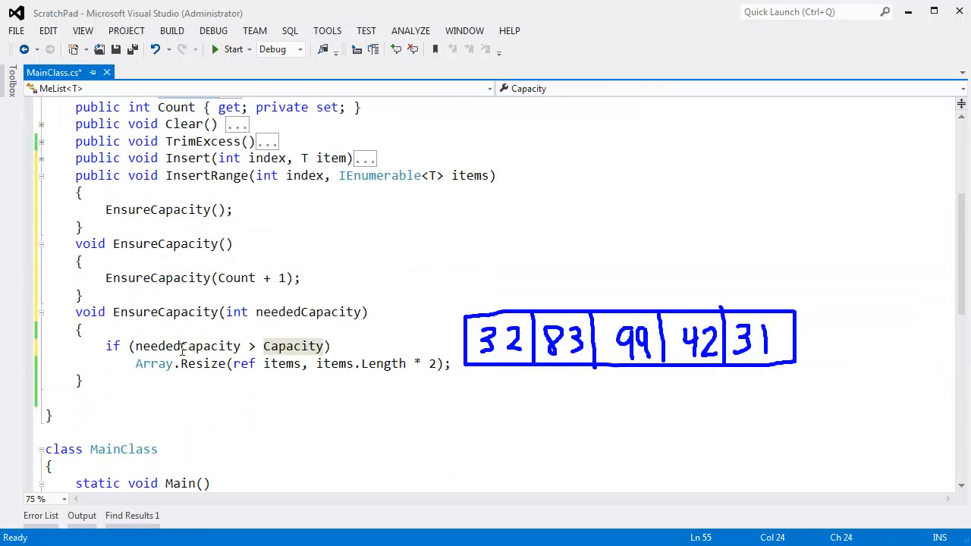
double_click(293, 346)
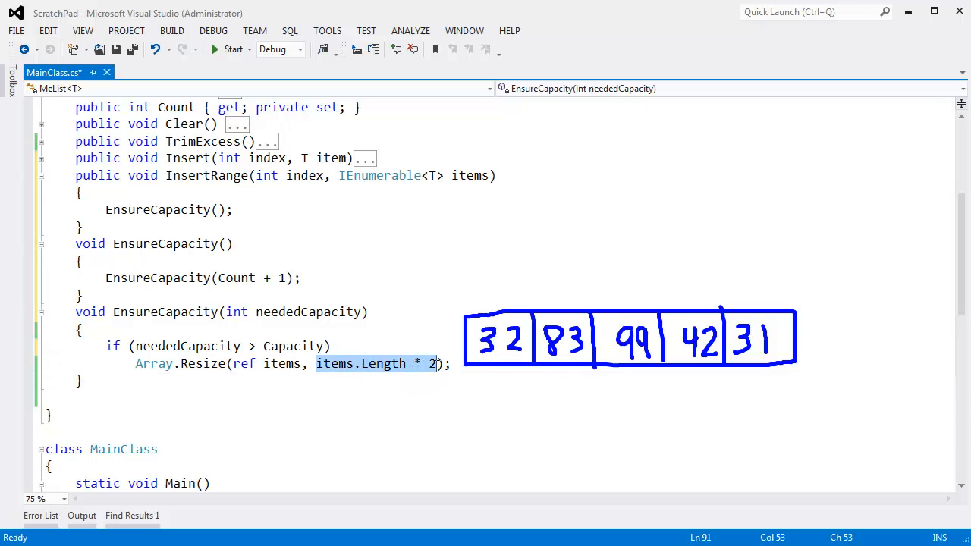
mouse_move(437, 372)
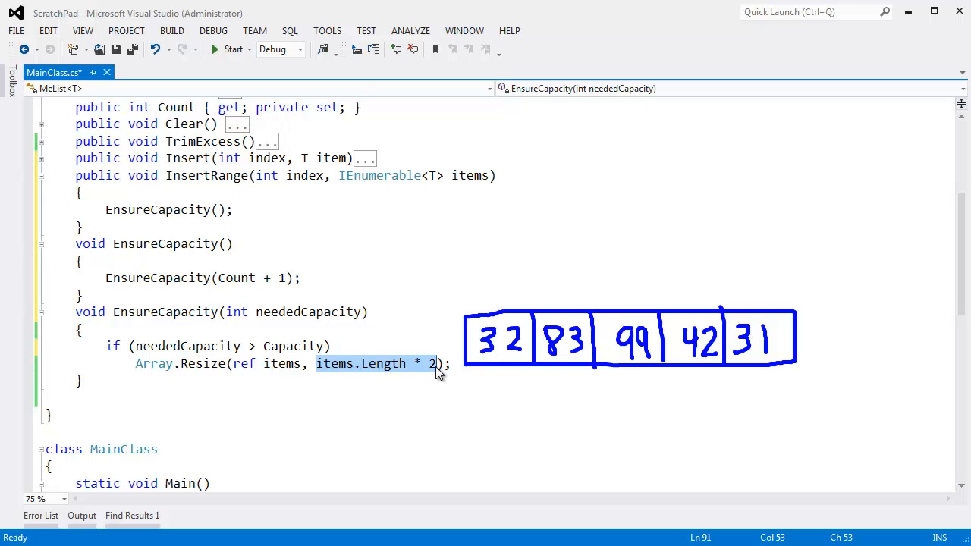
mouse_move(283, 296)
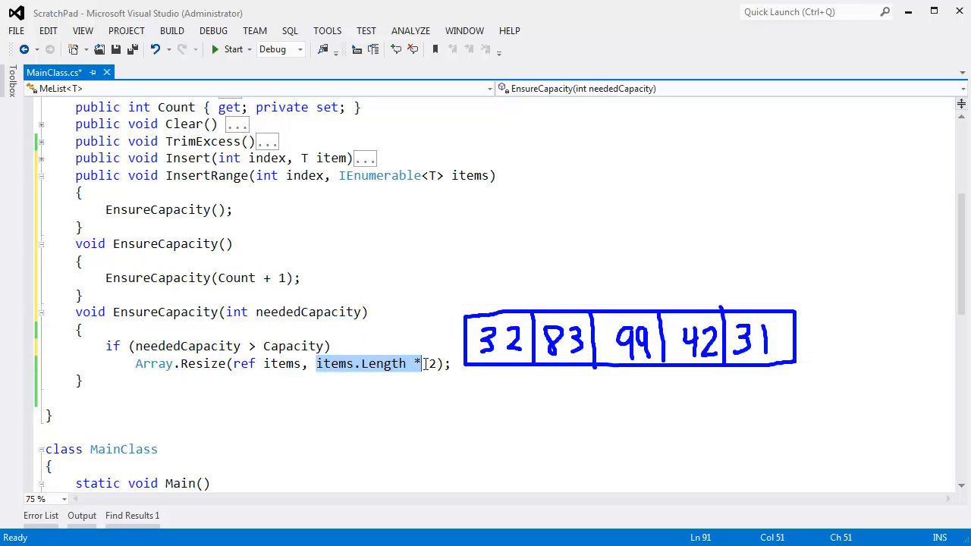
left_click(455, 406)
type("{")
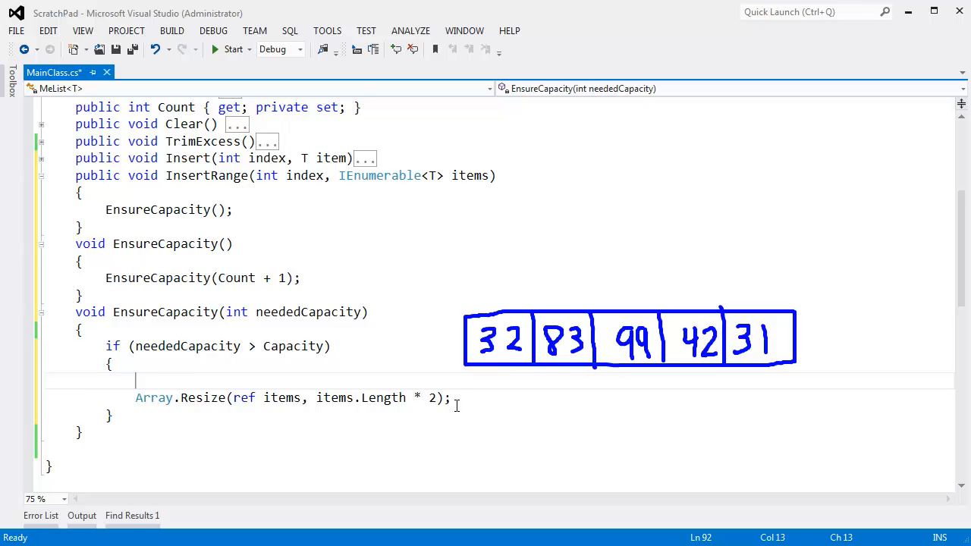
Compute int targetSize as items.Length * 2, raised to neededCapacity if smaller
type("int")
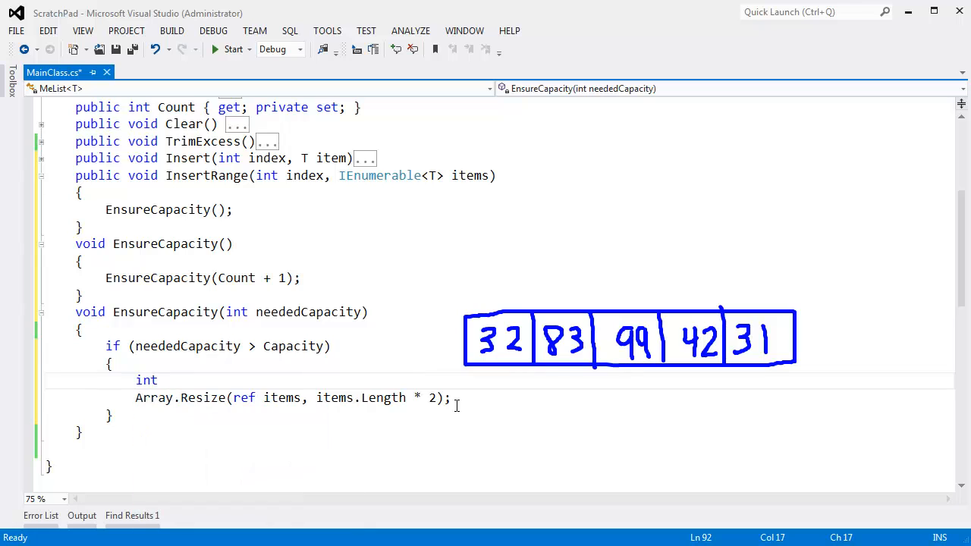
type("targetSize = items.")
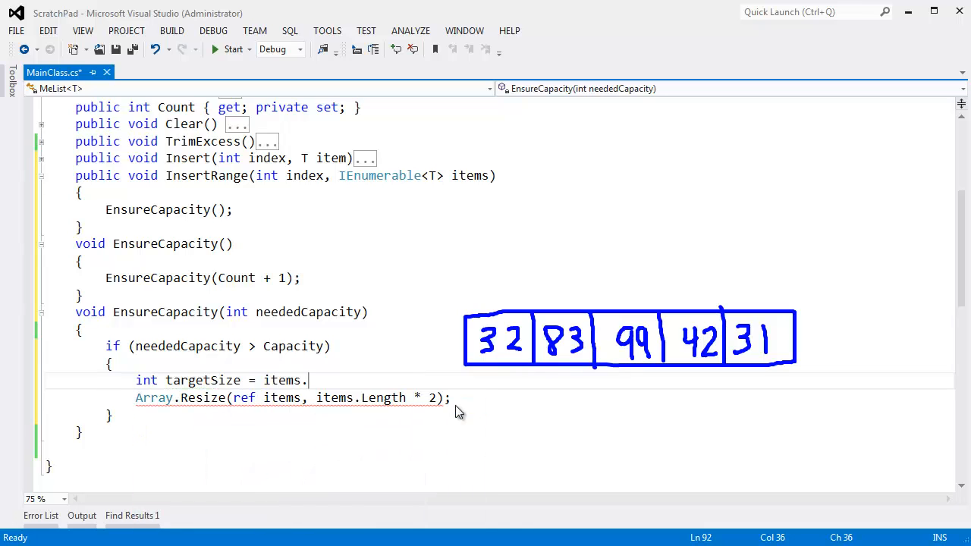
type("Length * 2;")
type("if(")
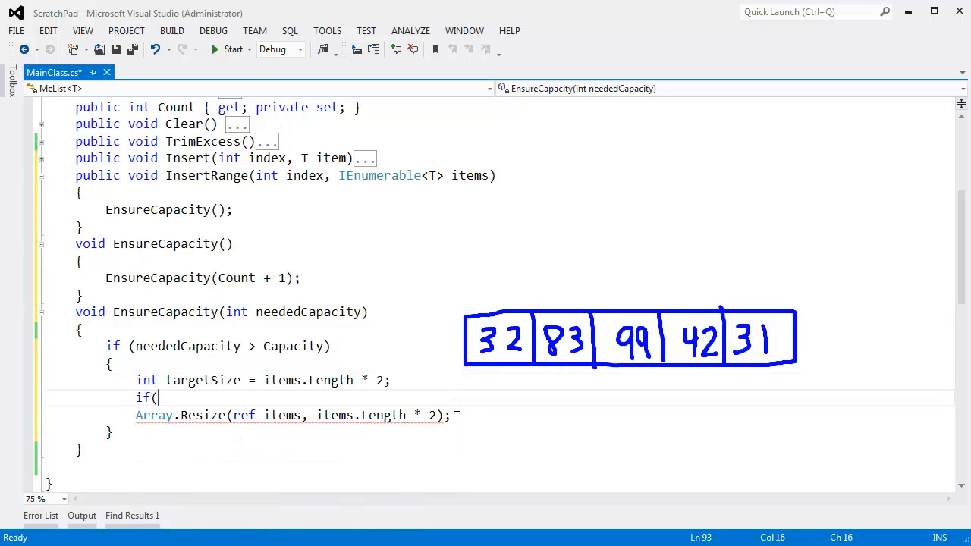
type("targetSize")
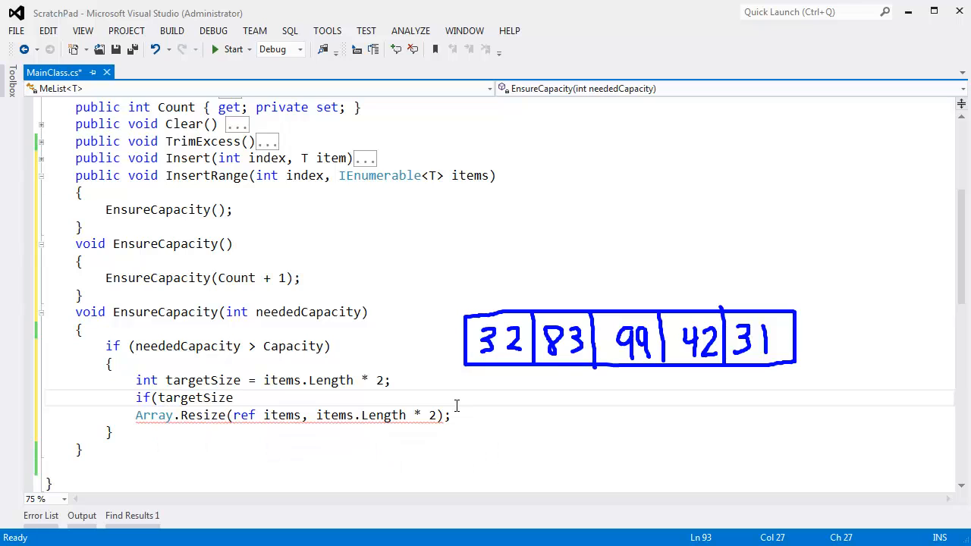
type("< neededCapacity)")
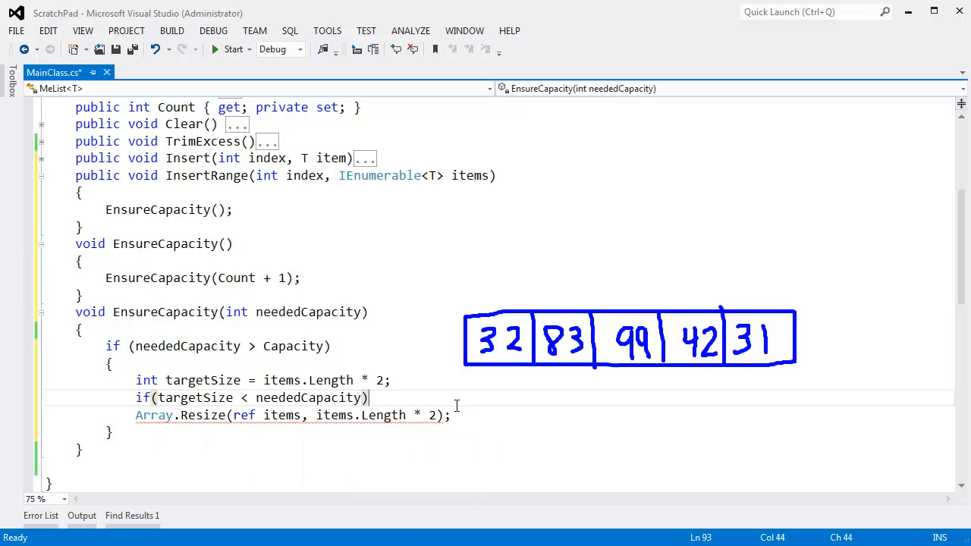
type("targetSize = neededCapacity;")
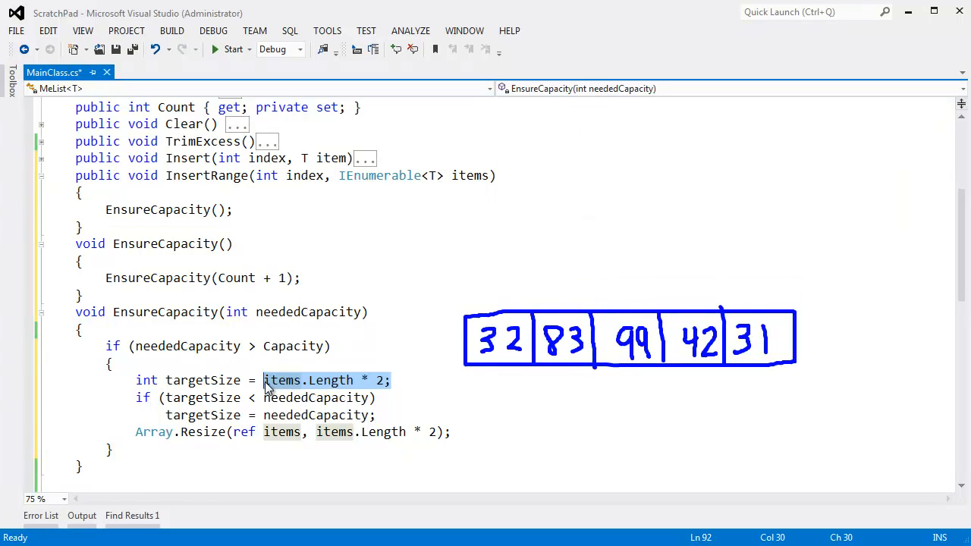
Resize the items array to targetSize instead of doubling its length
scroll("down", 3)
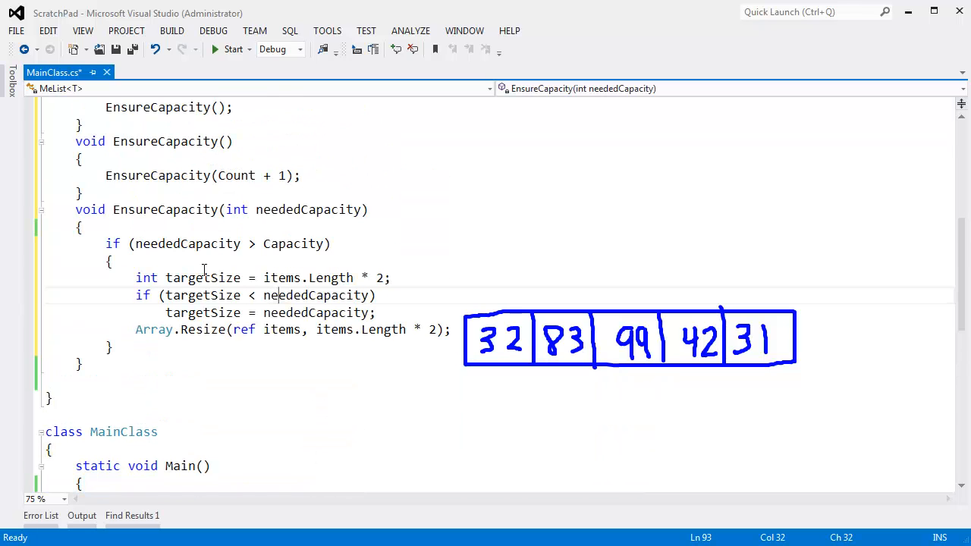
left_click_drag(250, 277, 391, 277)
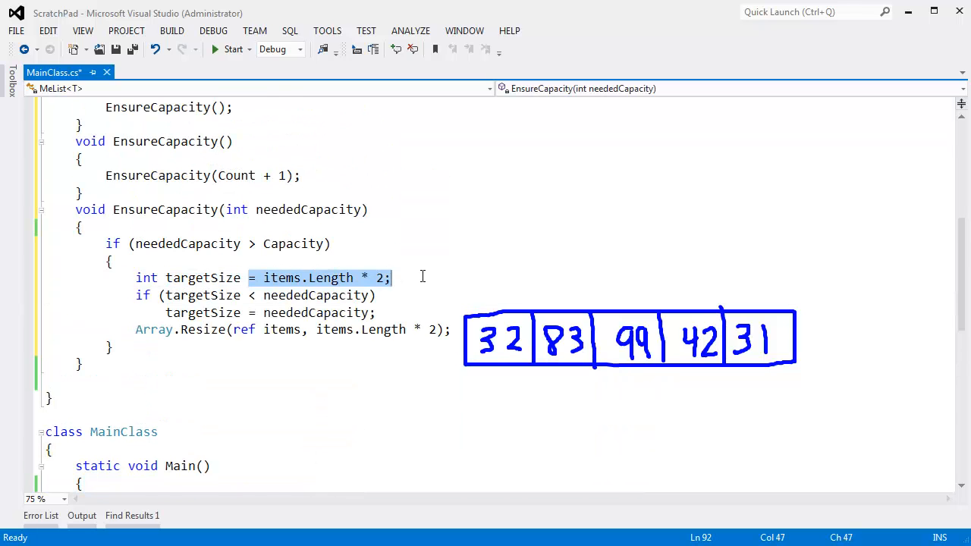
left_click(364, 295)
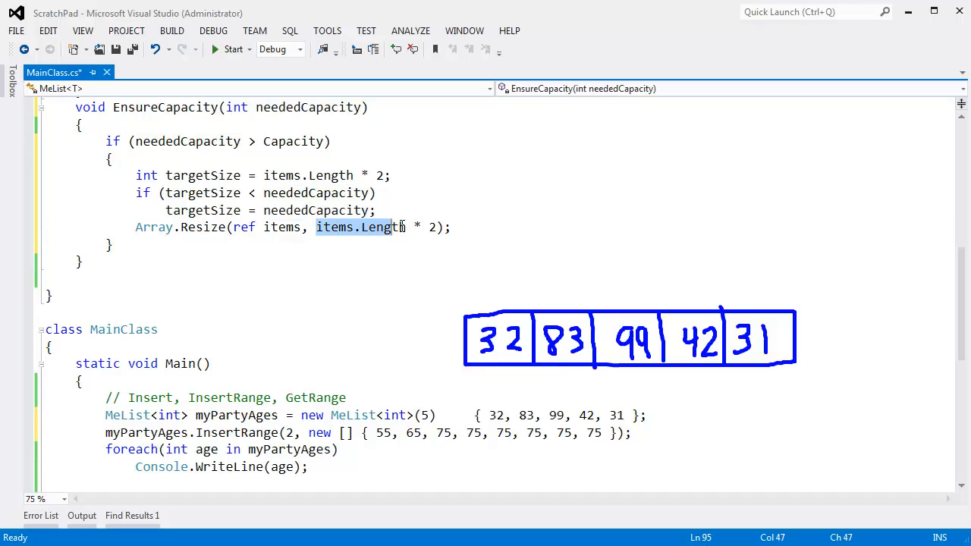
type("tar")
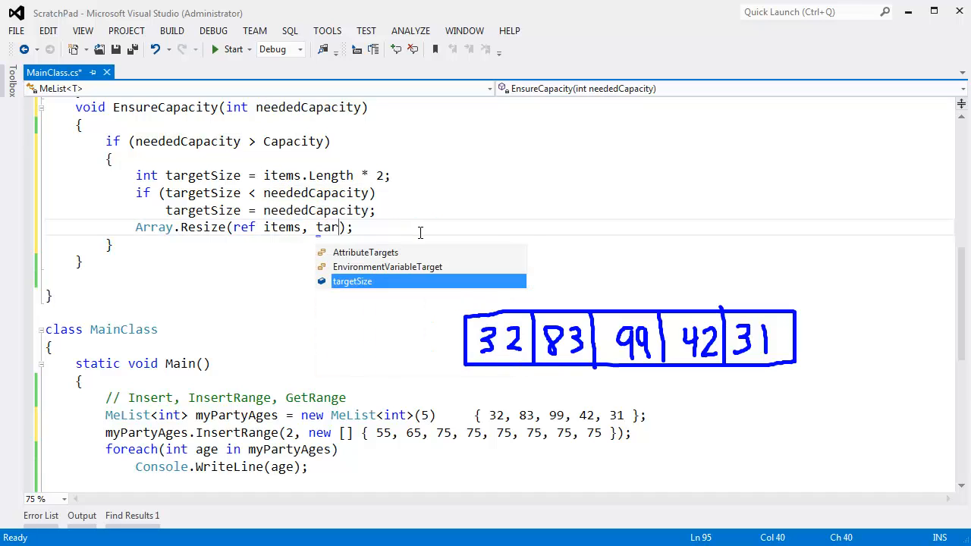
key("tab")
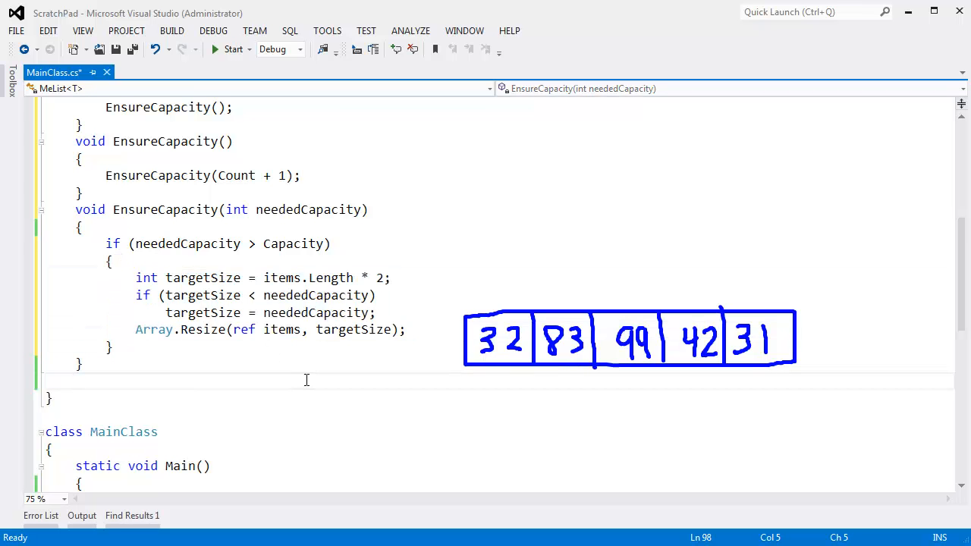
Change InsertRange's capacity call to EnsureCapacity(Count + items.Count())
scroll("down", 3)
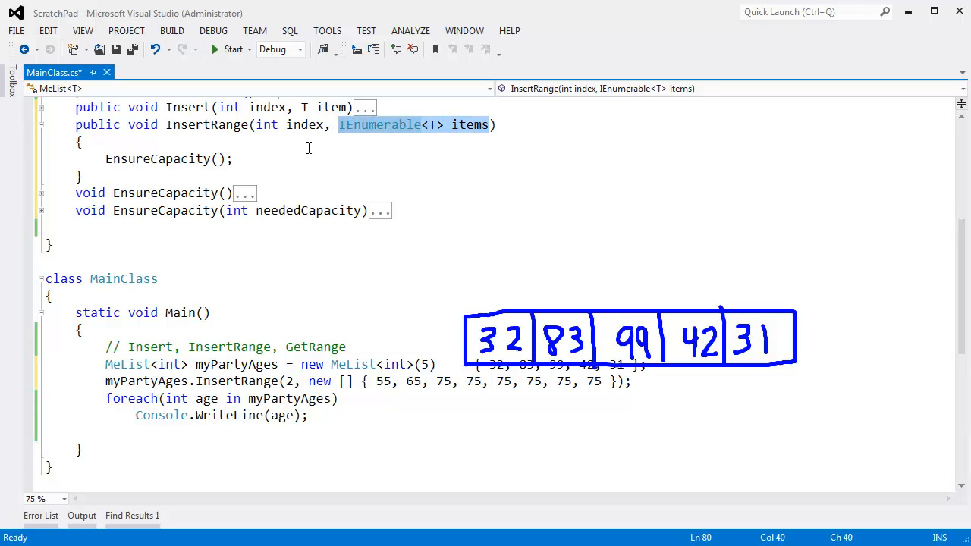
type("coun")
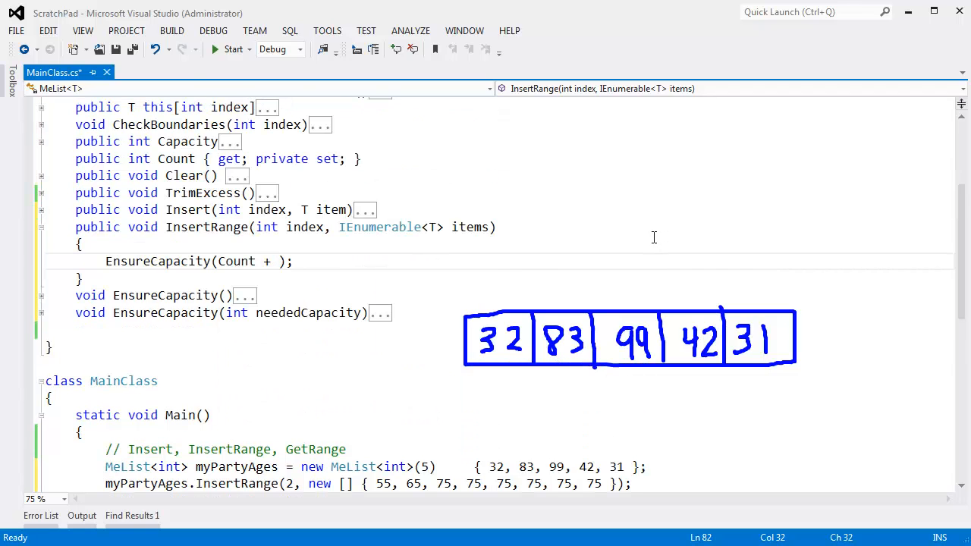
type("items.Count")
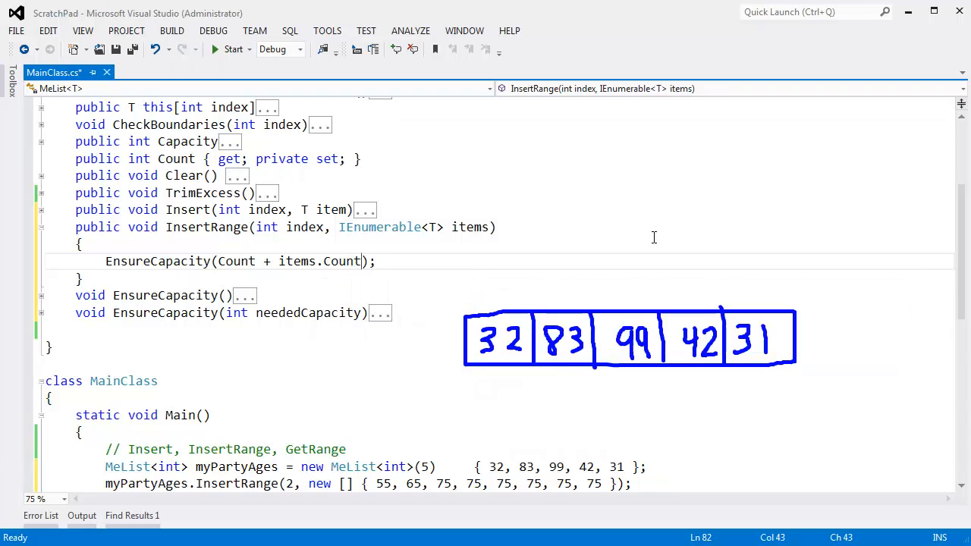
type("()")
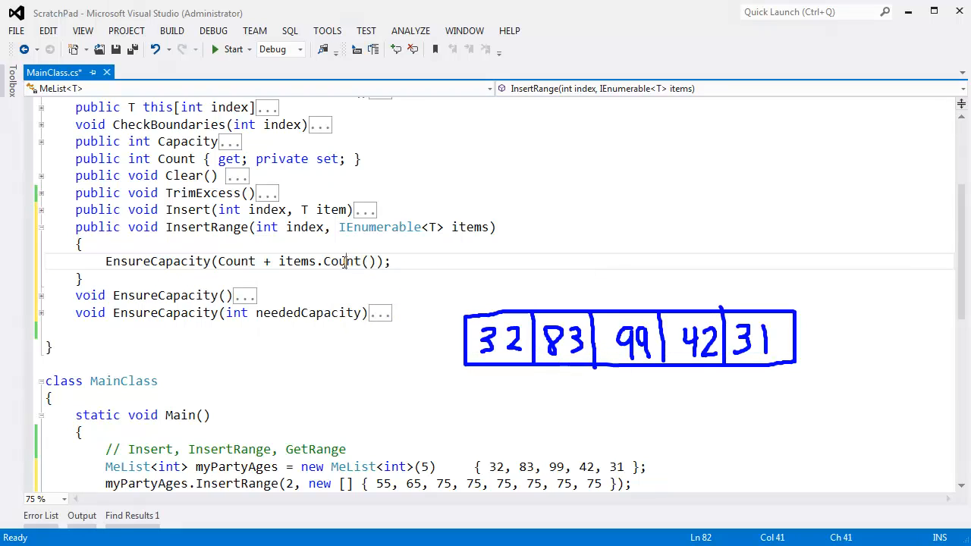
double_click(341, 261)
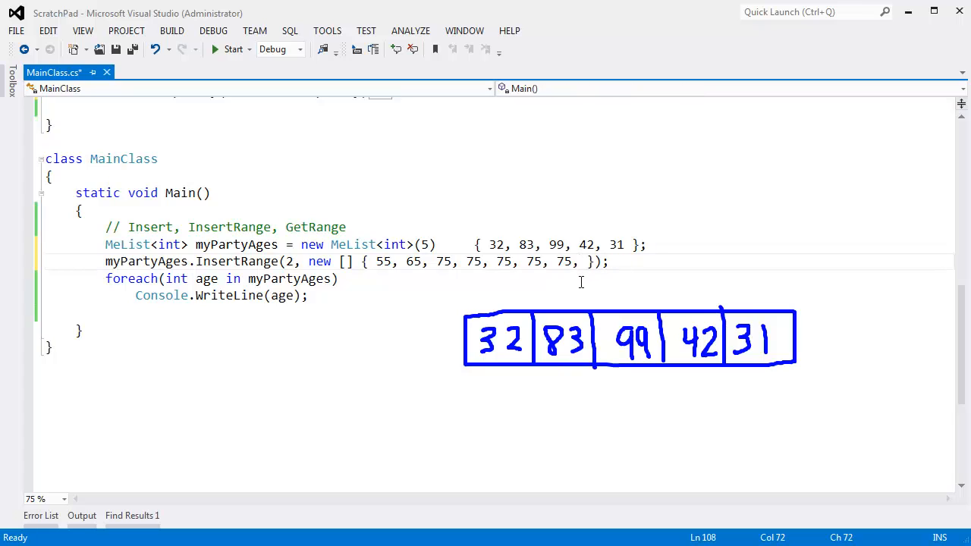
Remove the surplus 75s and trailing comma, leaving { 55, 65, 75 } at index 2
key("BackSpace")
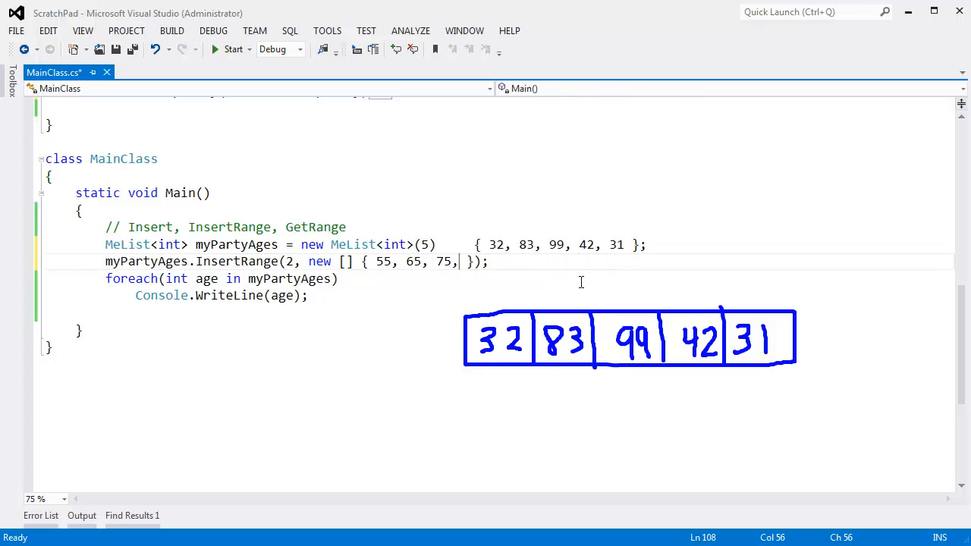
key("Backspace")
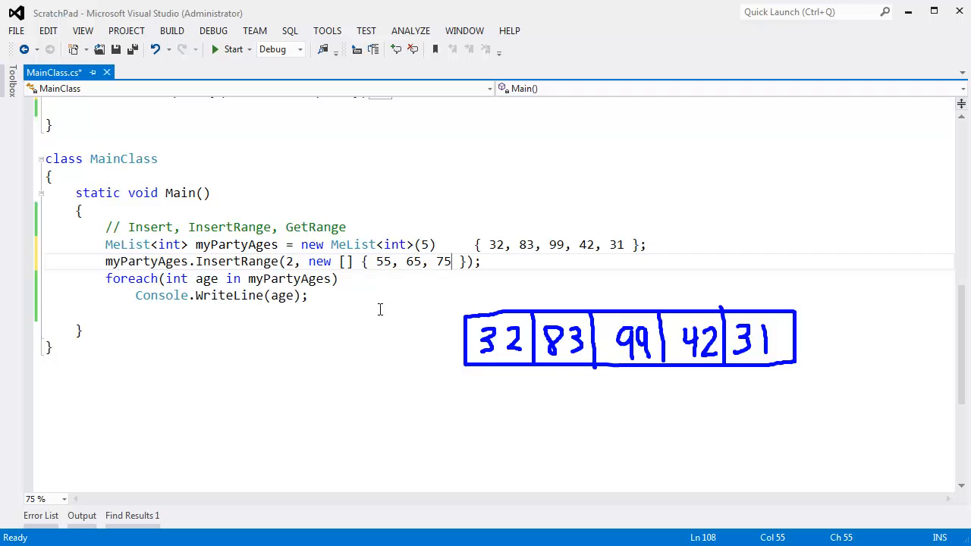
double_click(290, 261)
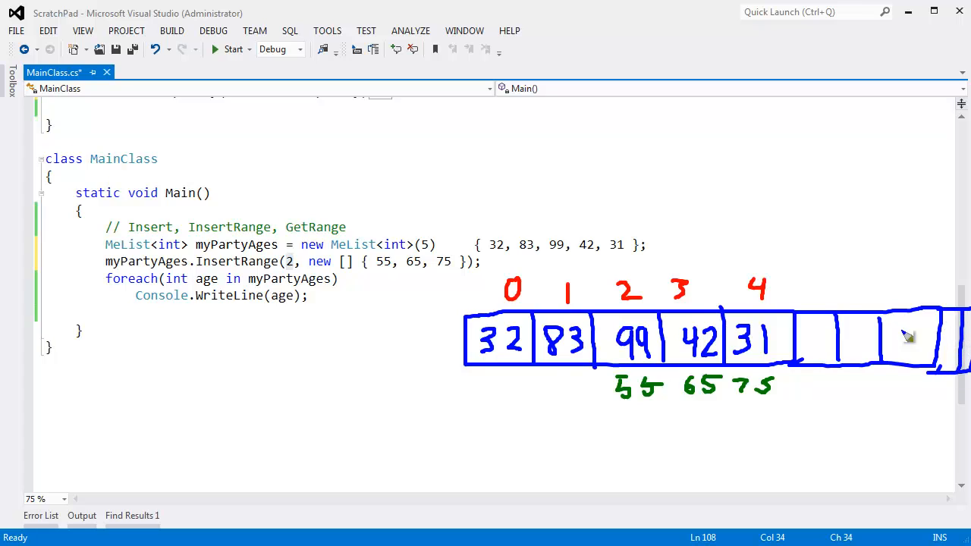
mouse_move(751, 344)
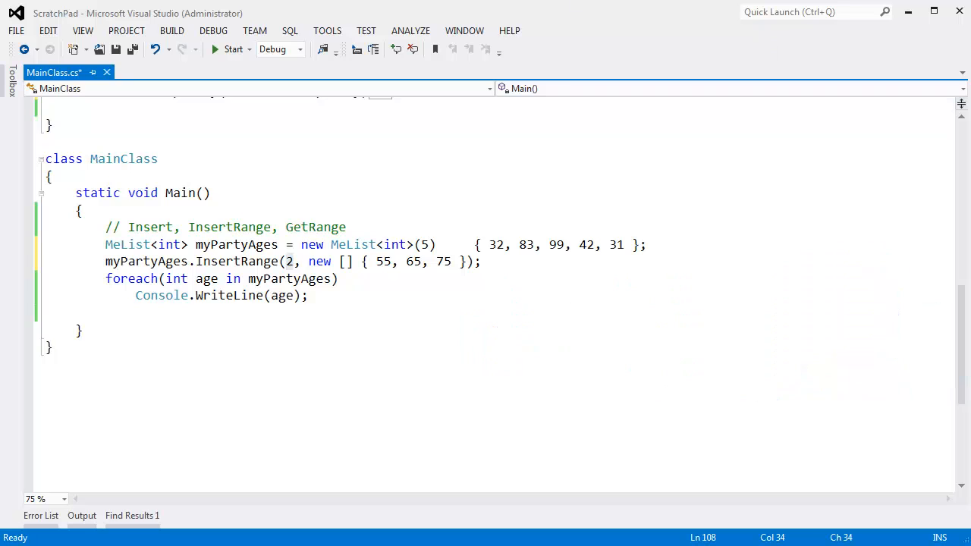
Add a // Shuffle Array.Copy shifting elements from index up by items.Count()
scroll("up", 3)
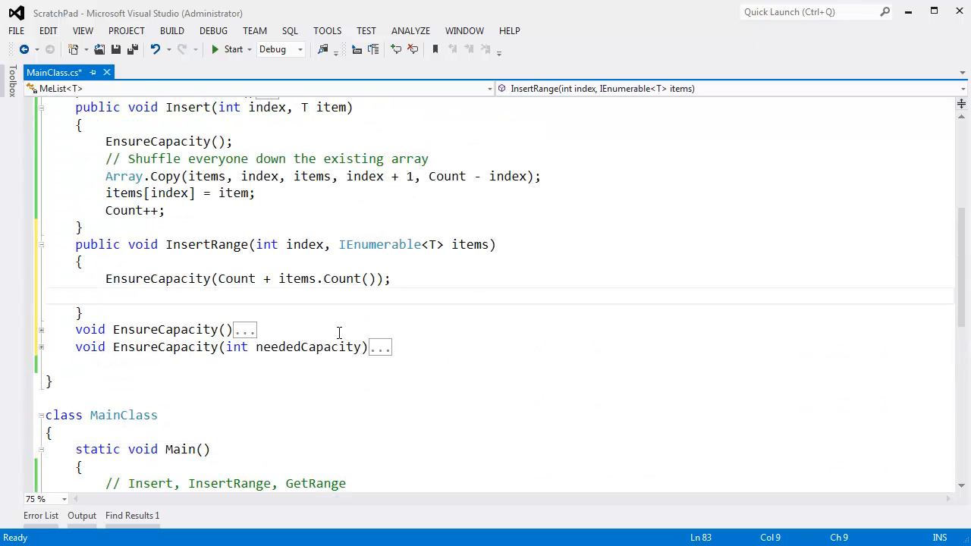
type("Arra")
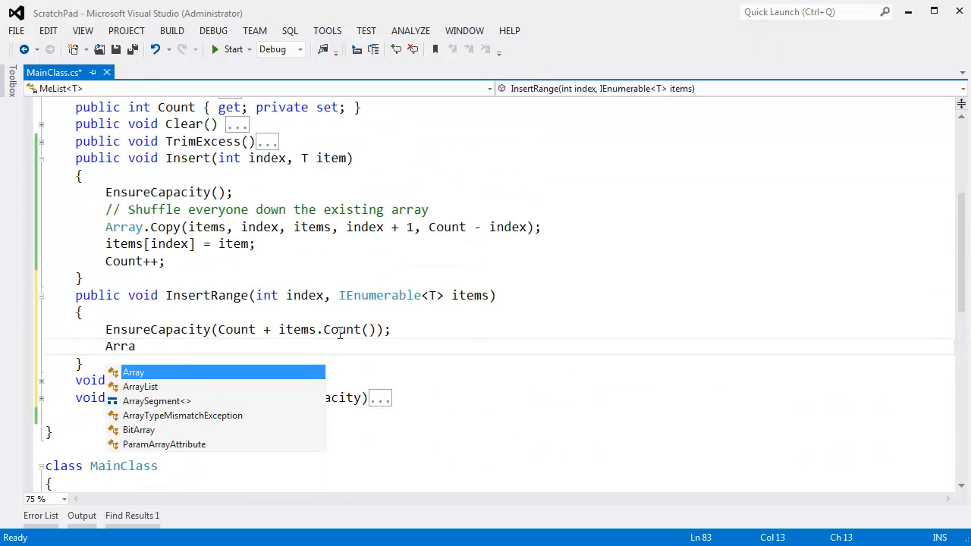
type("y.Copy(")
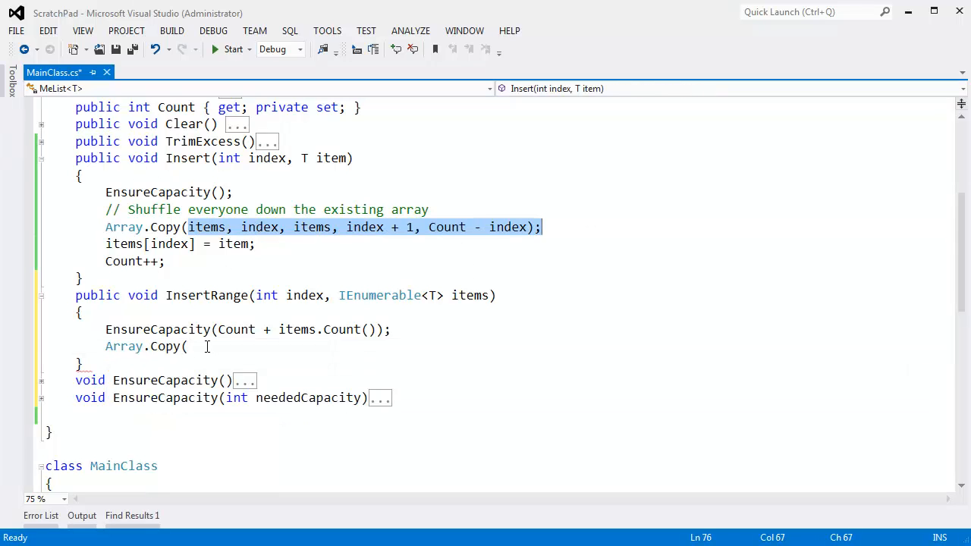
type("items,")
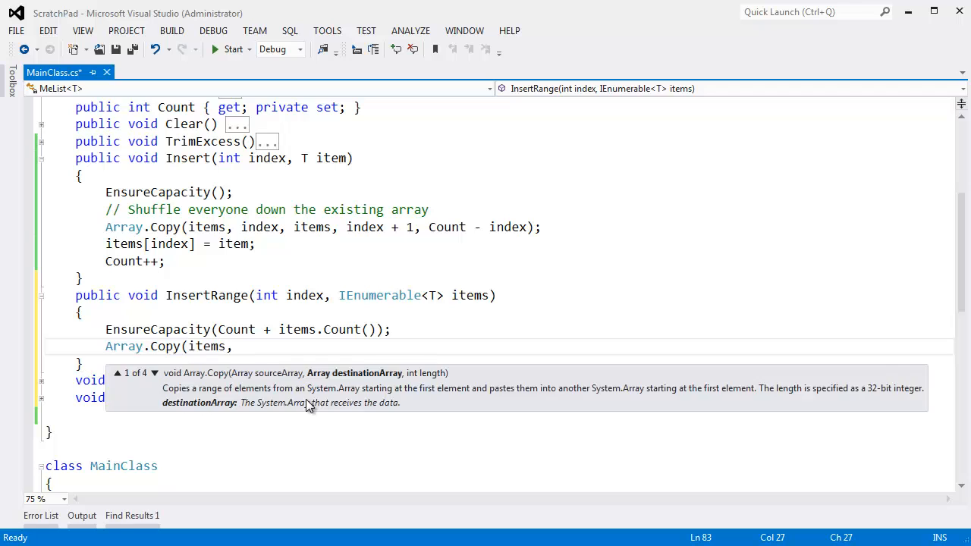
type(",")
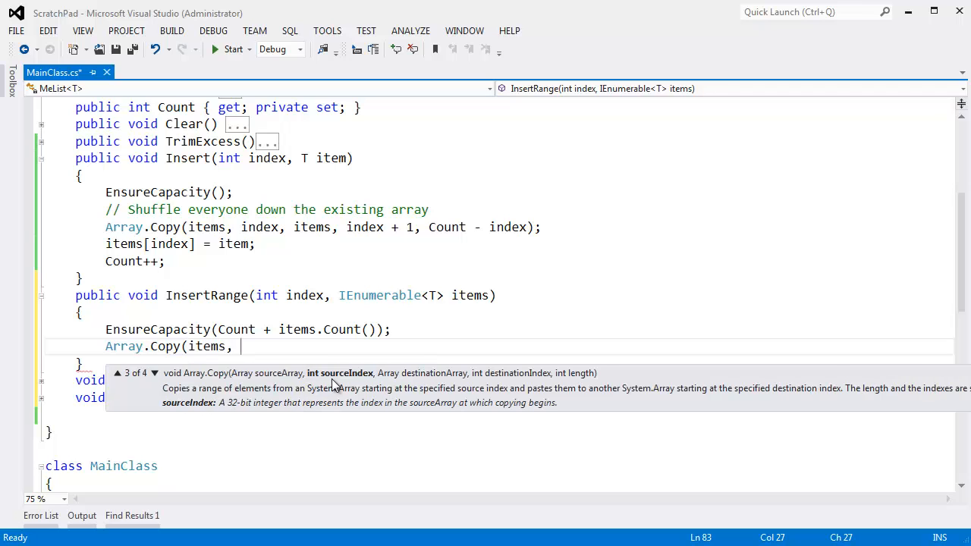
type("index, ite")
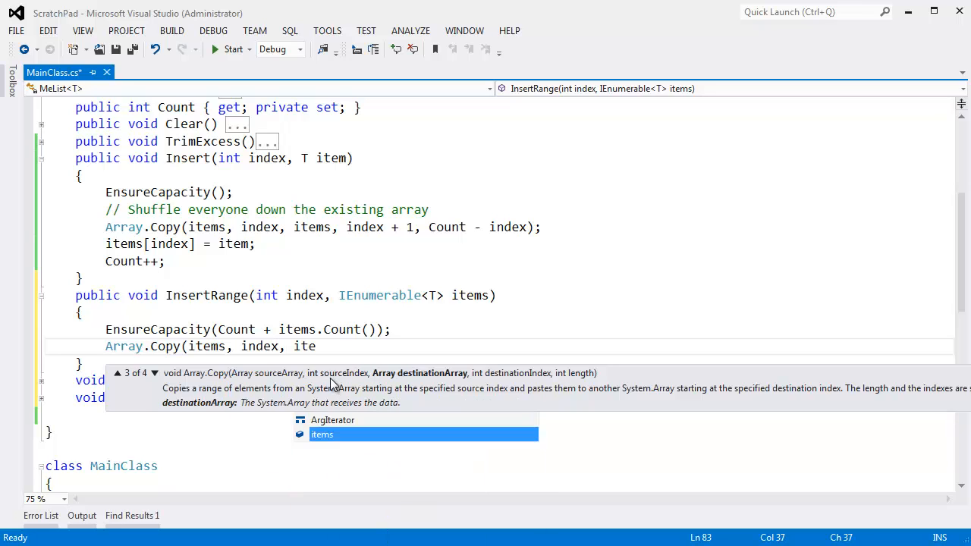
type("ms,")
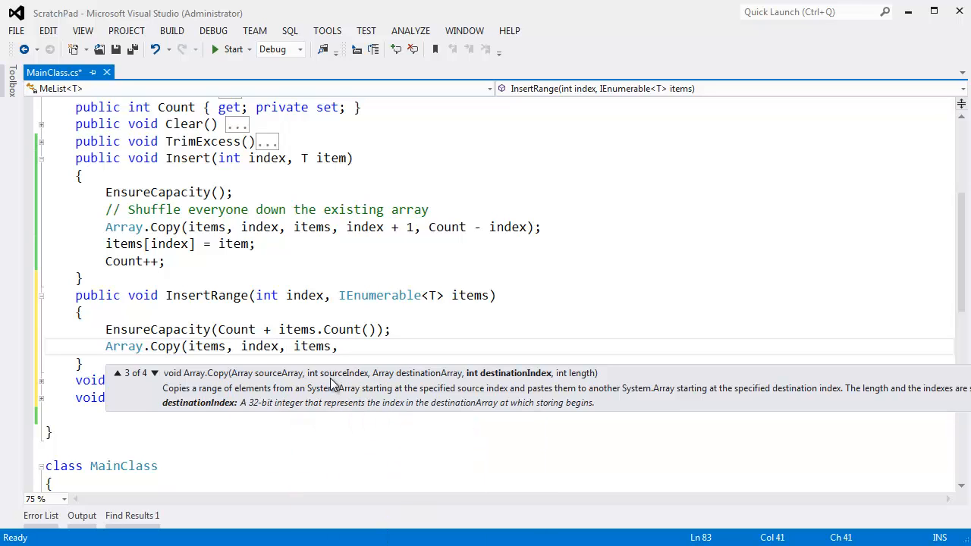
type("index +")
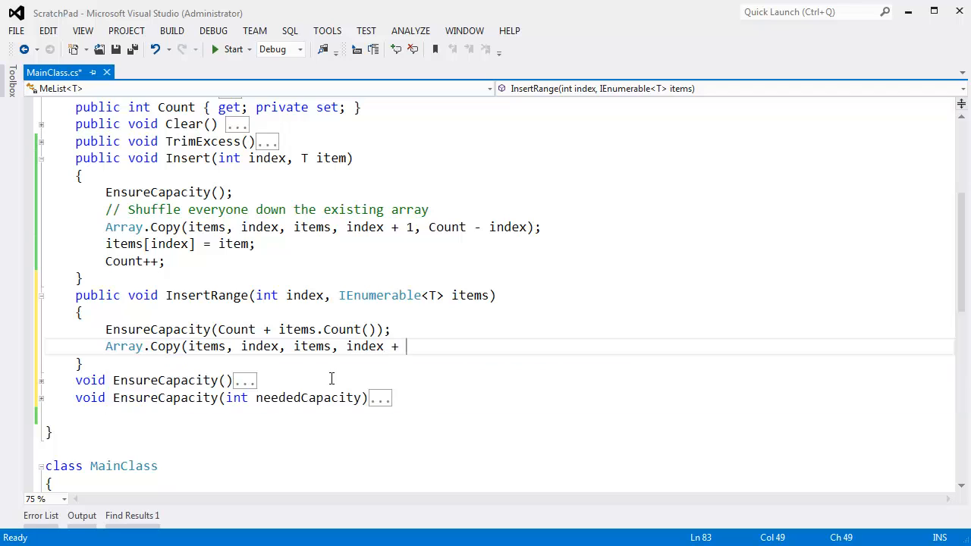
type("items.")
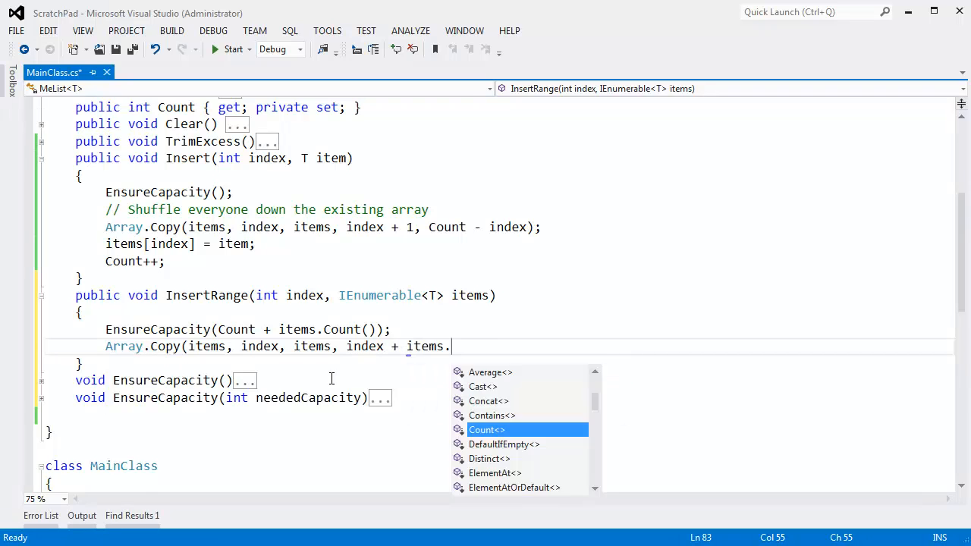
type("Count(), Count - index")
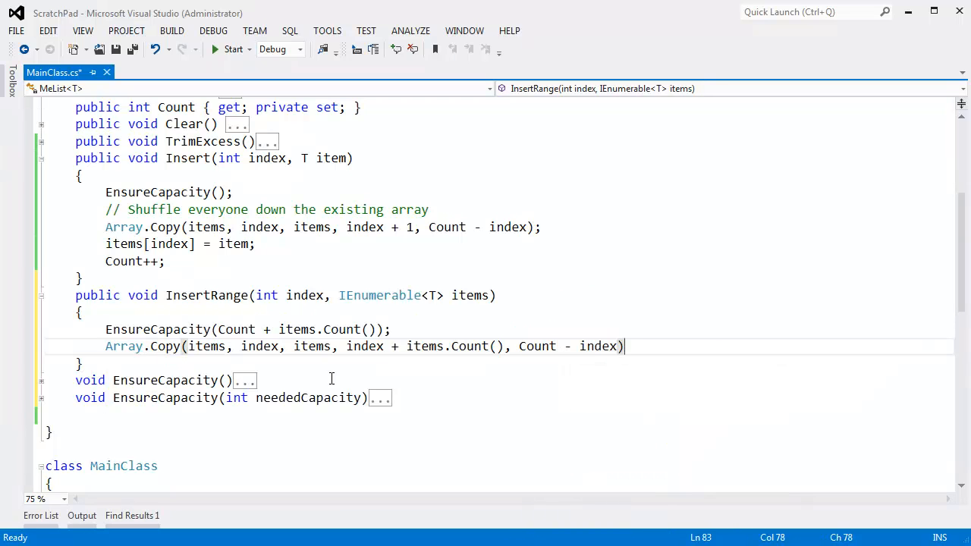
type("// Shuffle")
type(";")
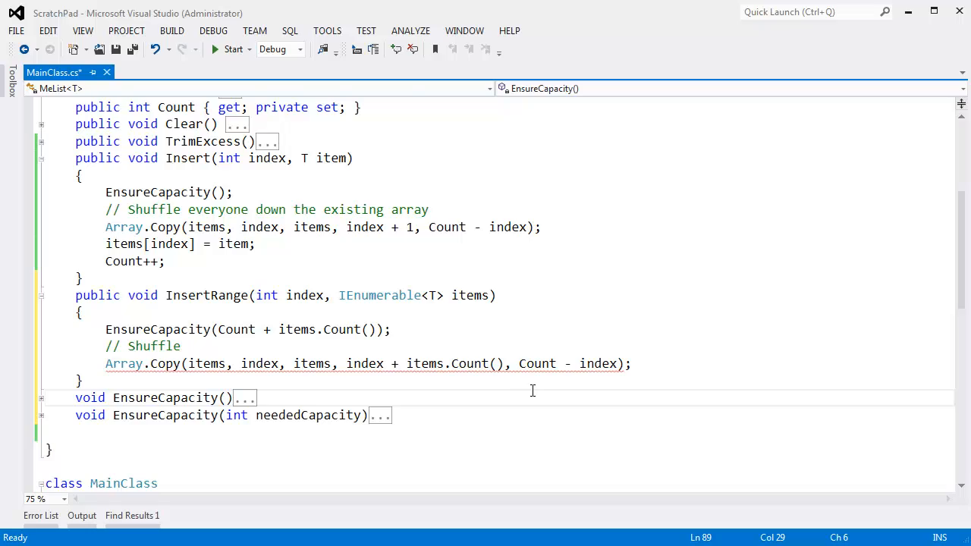
Rename InsertRange's IEnumerable<T> parameter from items to newItems, with a blank line after Array.Copy
left_click(470, 296)
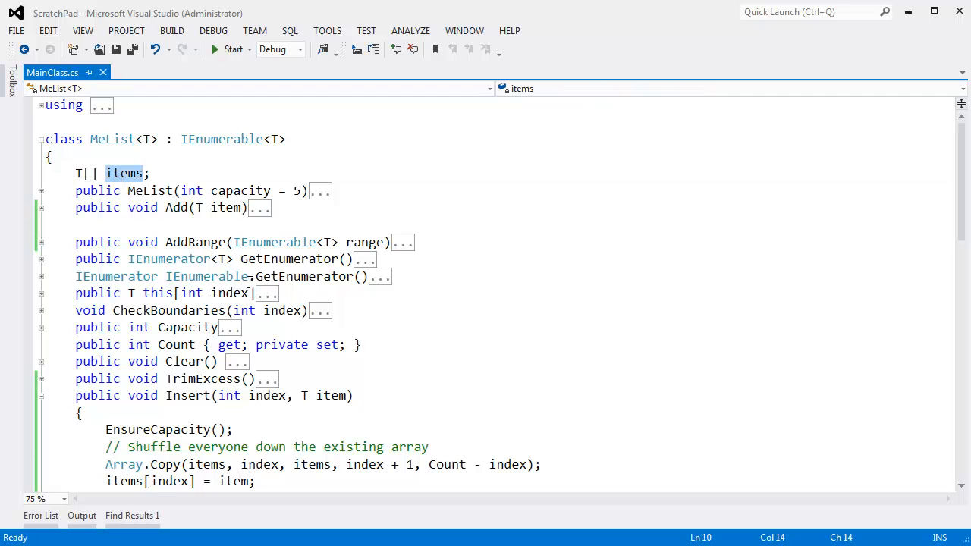
scroll("down", 3)
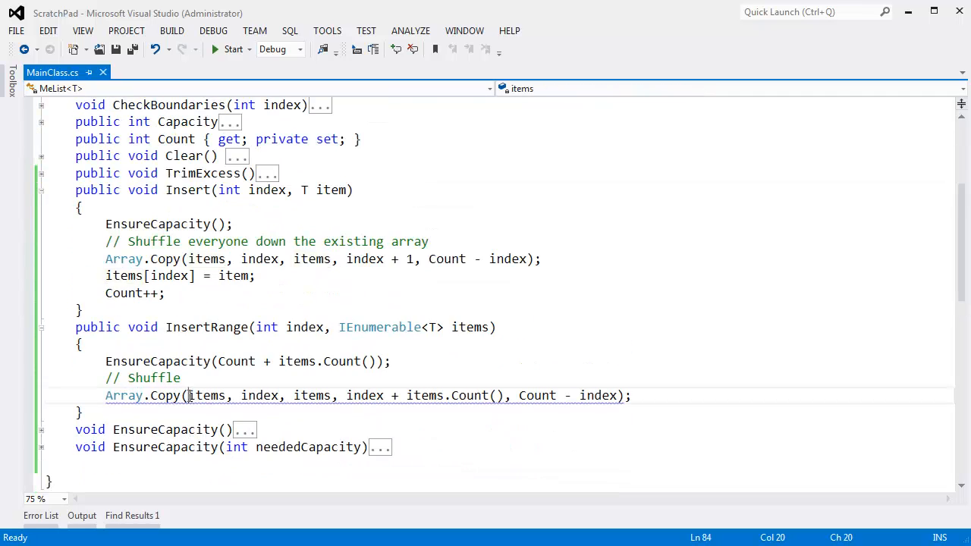
type("this.")
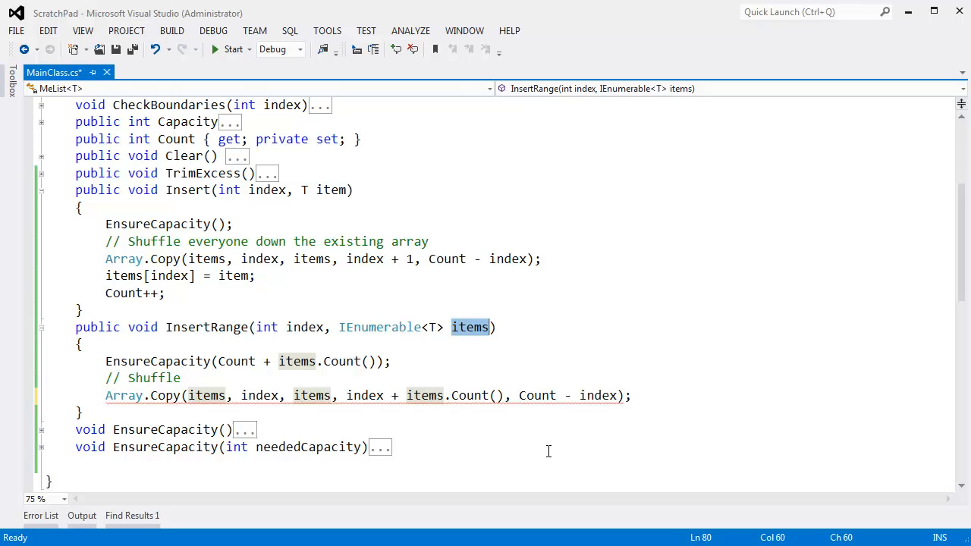
type("newItem")
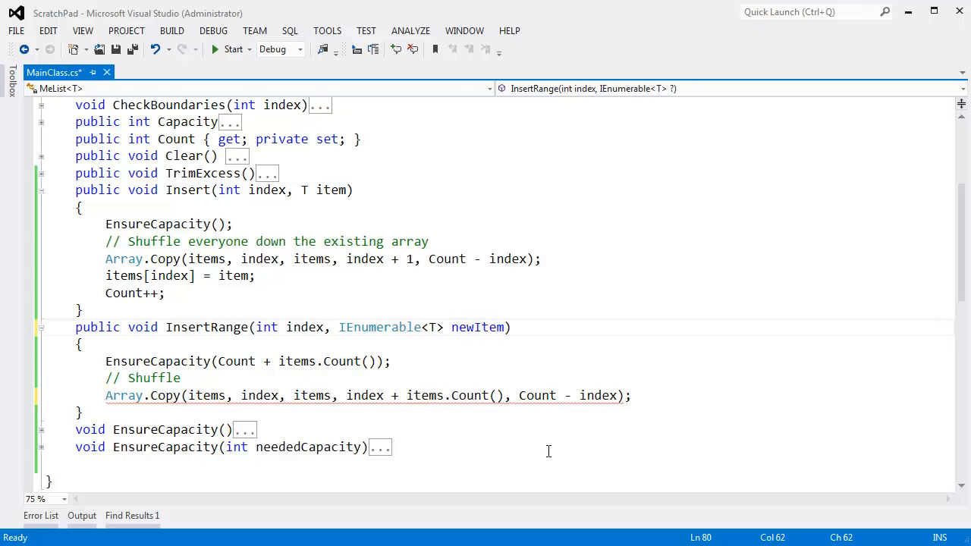
type("s")
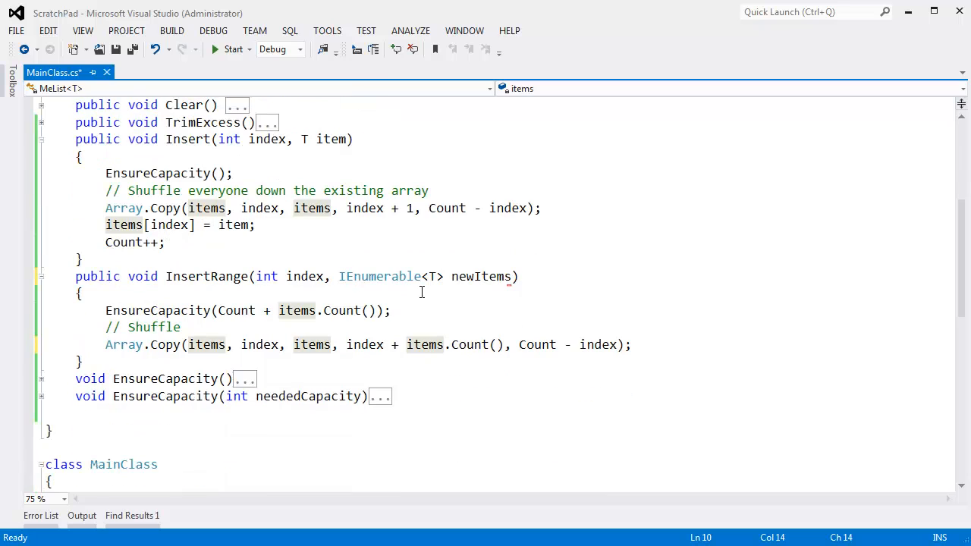
double_click(481, 276)
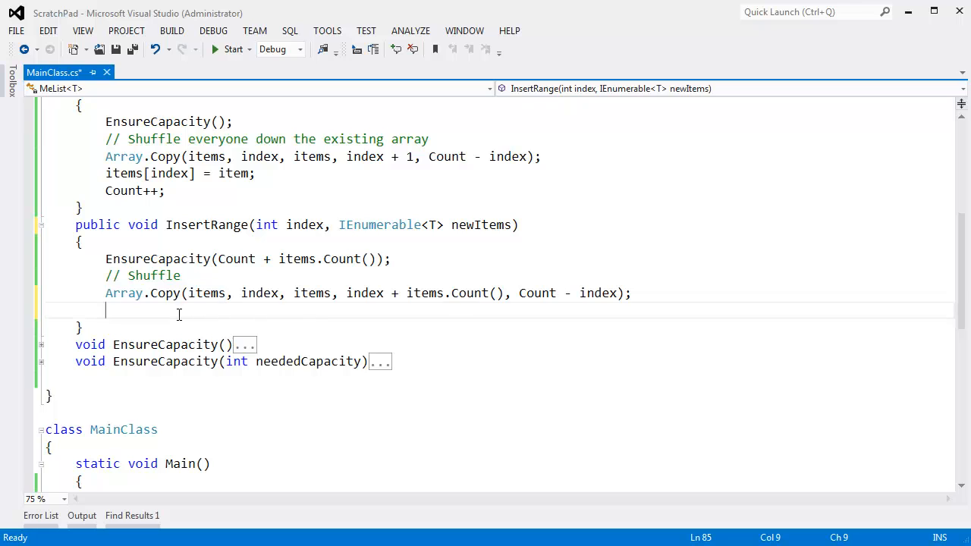
Add foreach (T newItem in newItems) items[index++] = newItem; after Array.Copy, then run the test
type("foreach")
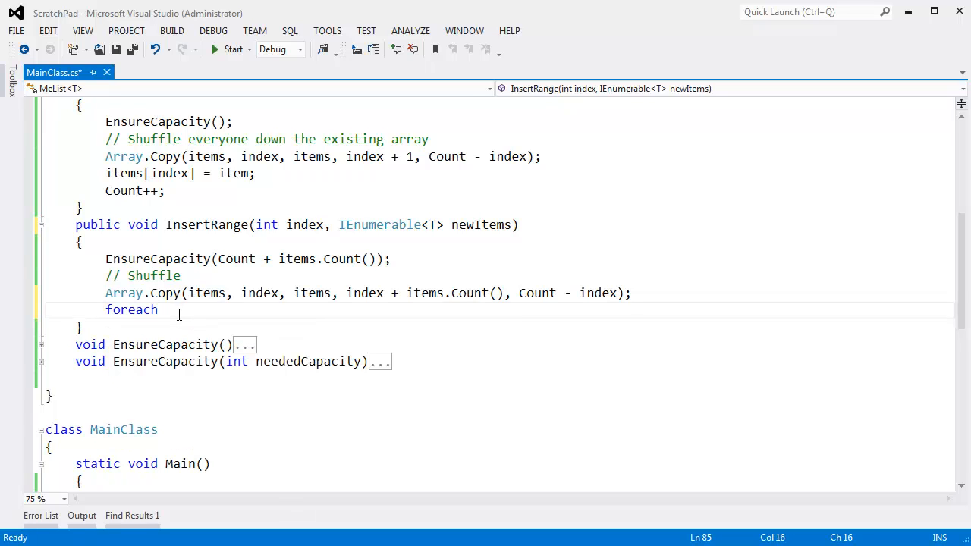
type("(T ite")
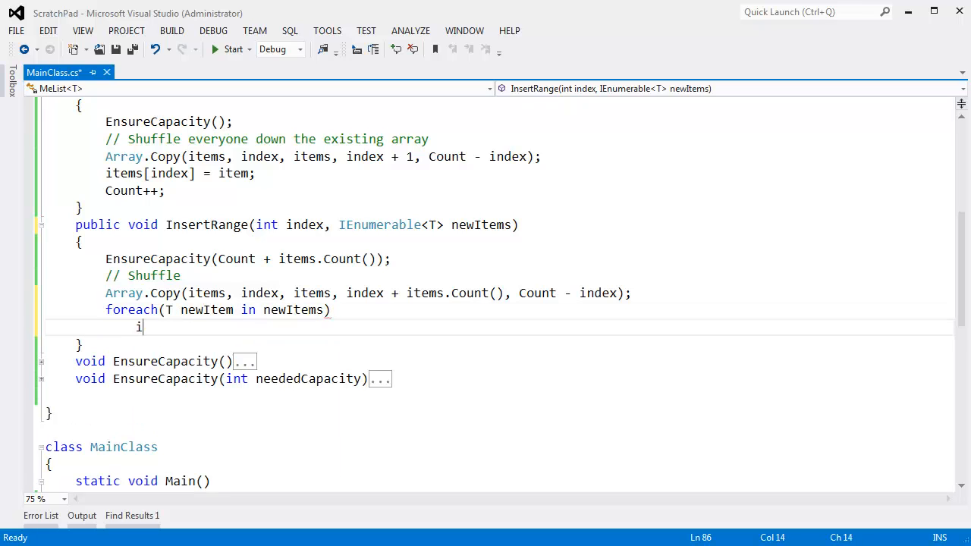
type("tems[inde")
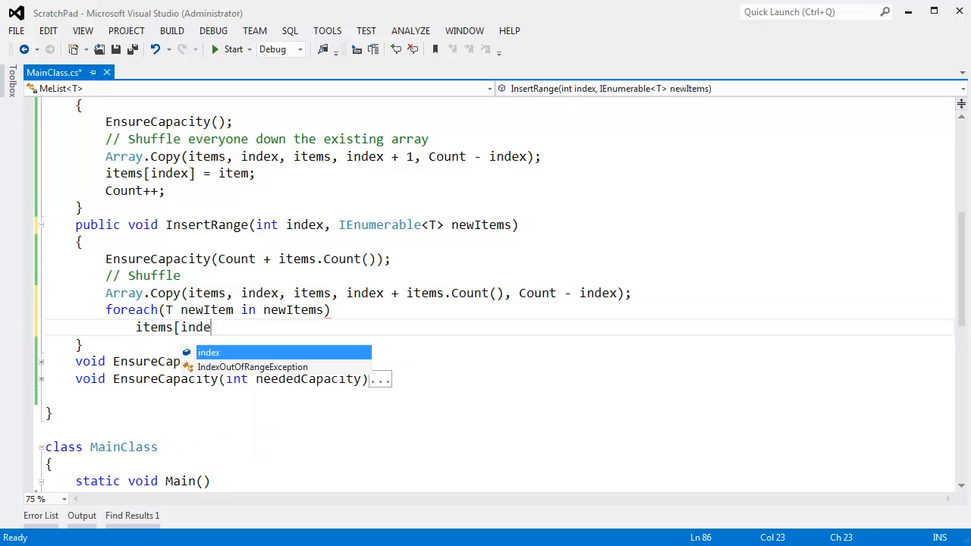
type("x++]")
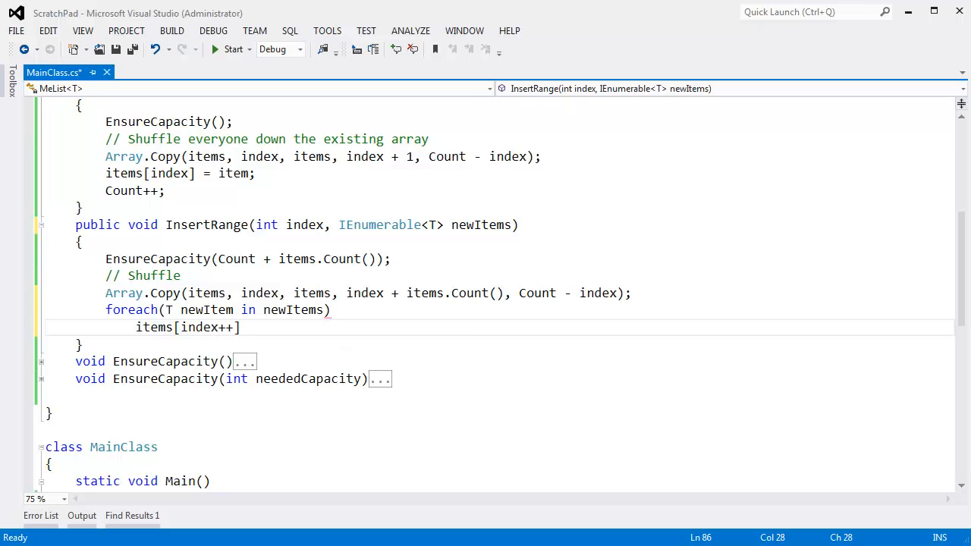
type("= newItems")
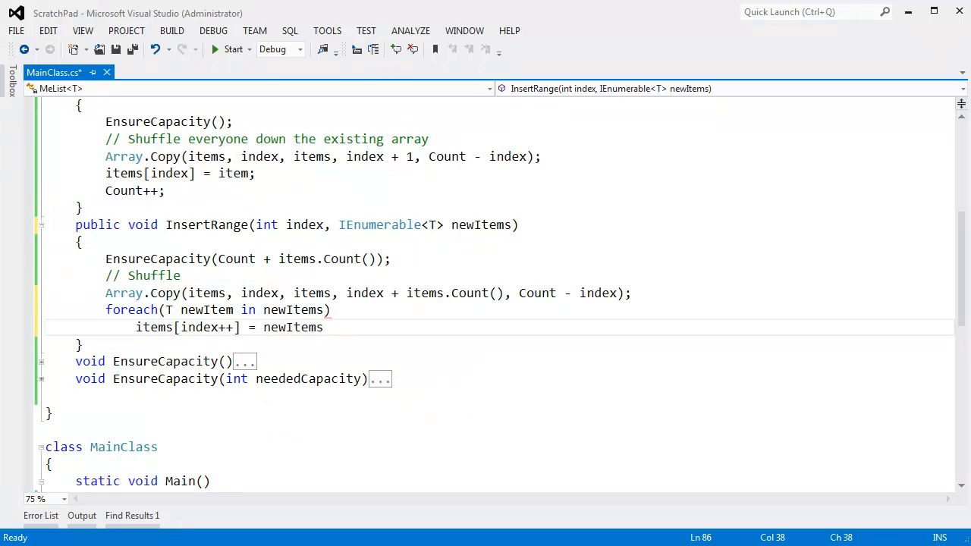
type("newItem;")
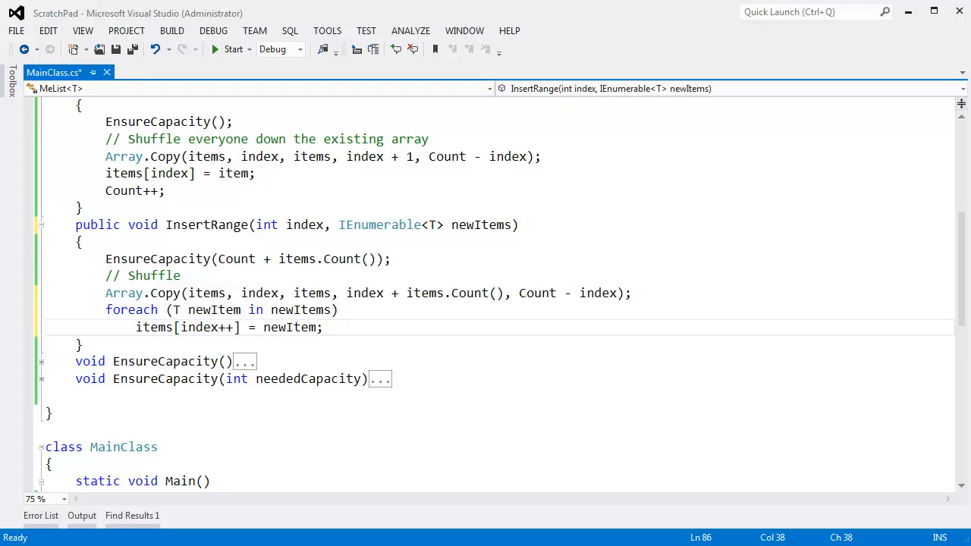
key("ctrl+s")
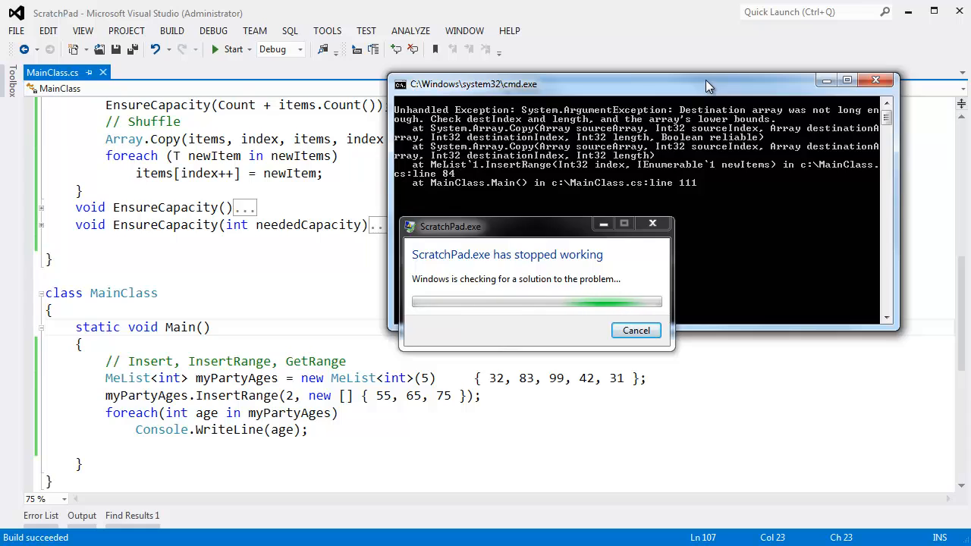
Close the 'ScratchPad.exe has stopped working' crash dialog and the console window
left_click(636, 330)
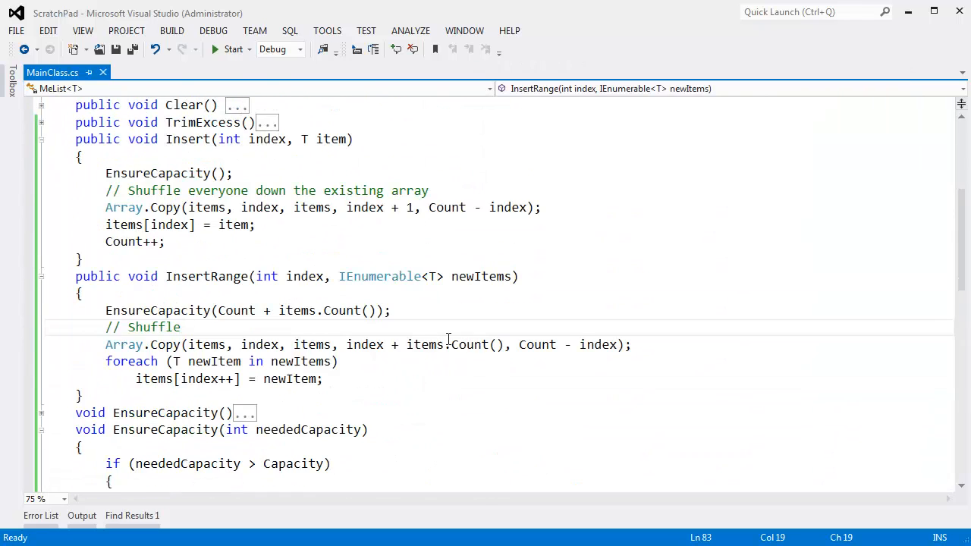
Change the Array.Copy shift offset from items.Count() to newItems.Count()
double_click(480, 276)
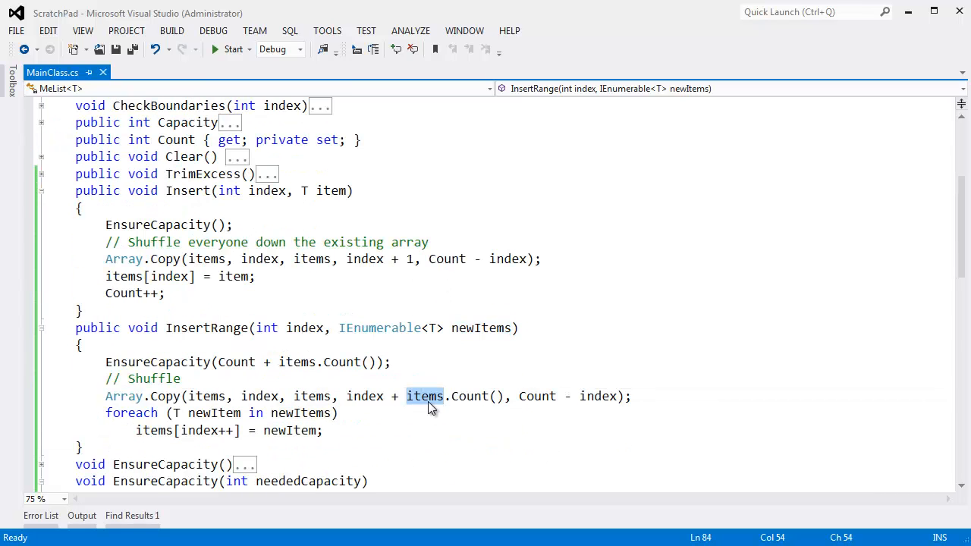
type("newItems")
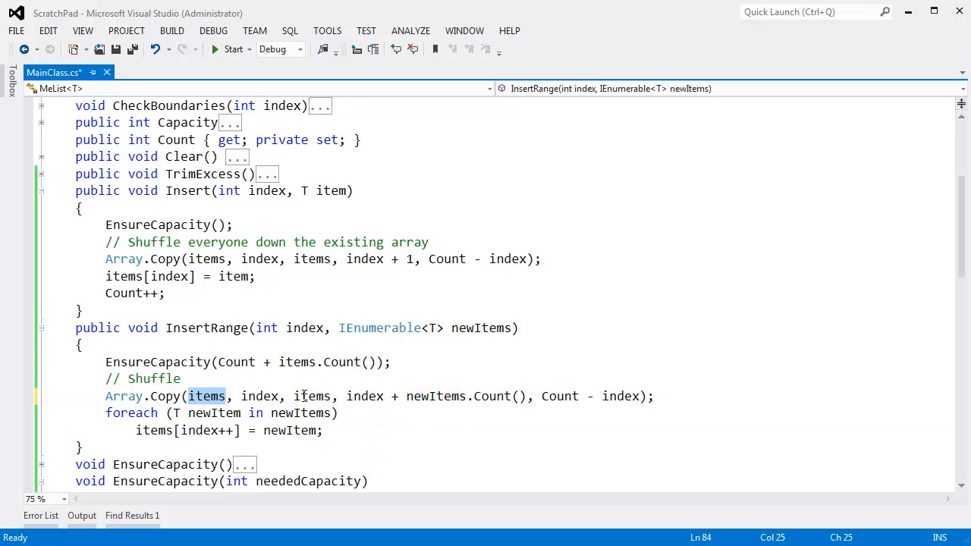
double_click(435, 396)
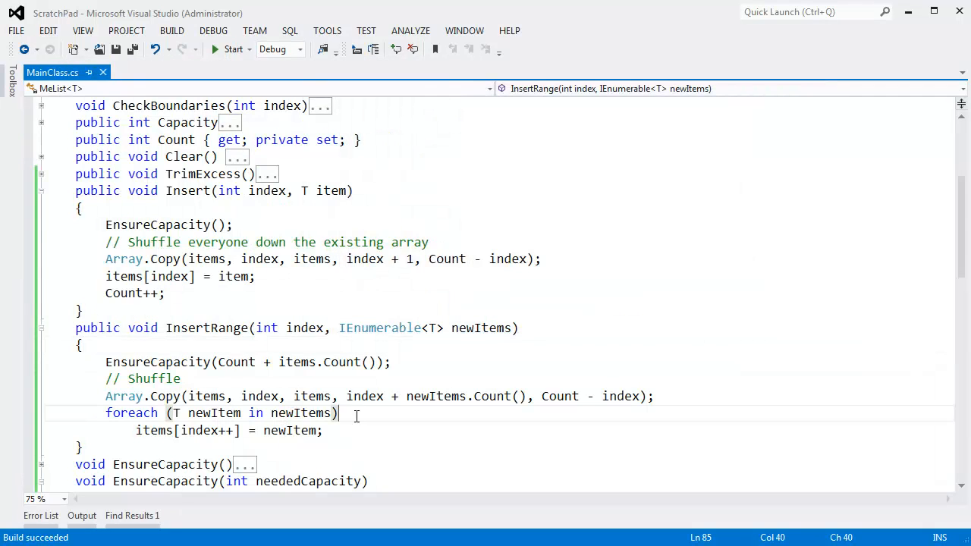
type("Count")
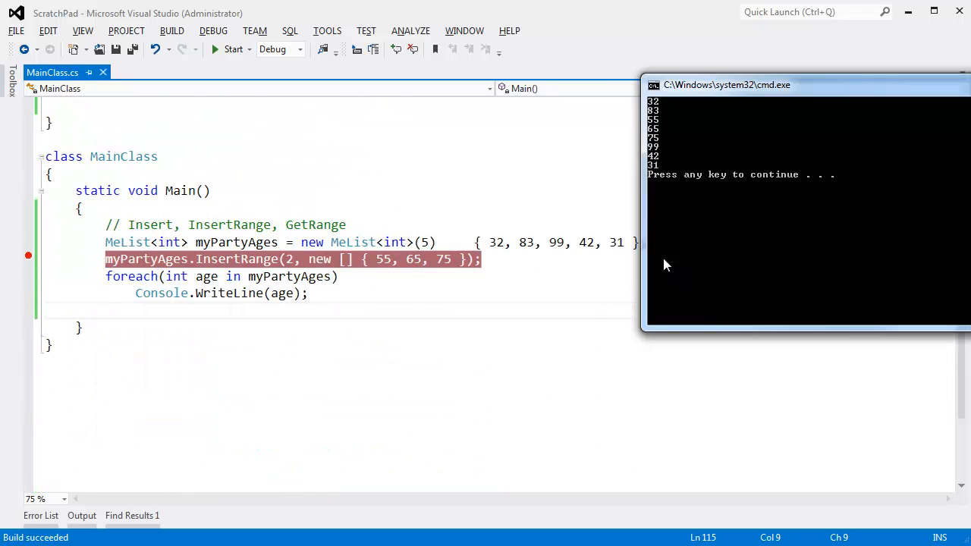
Check the console output 32, 83, 55, 65, 75, 99, 42, 31, then return to MeList
left_click_drag(726, 84, 771, 255)
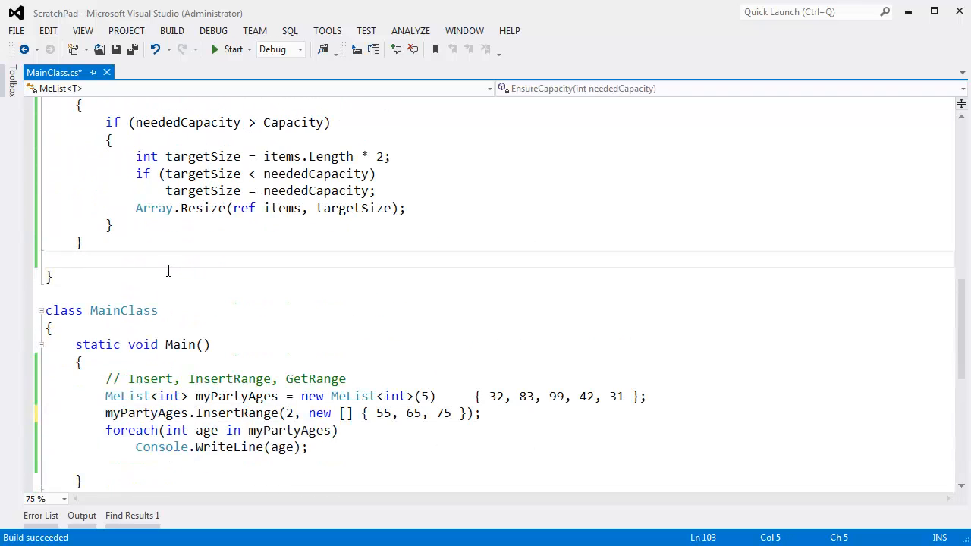
End InsertRange with Count += newItems.Count(); and save the file
key("ctrl+s")
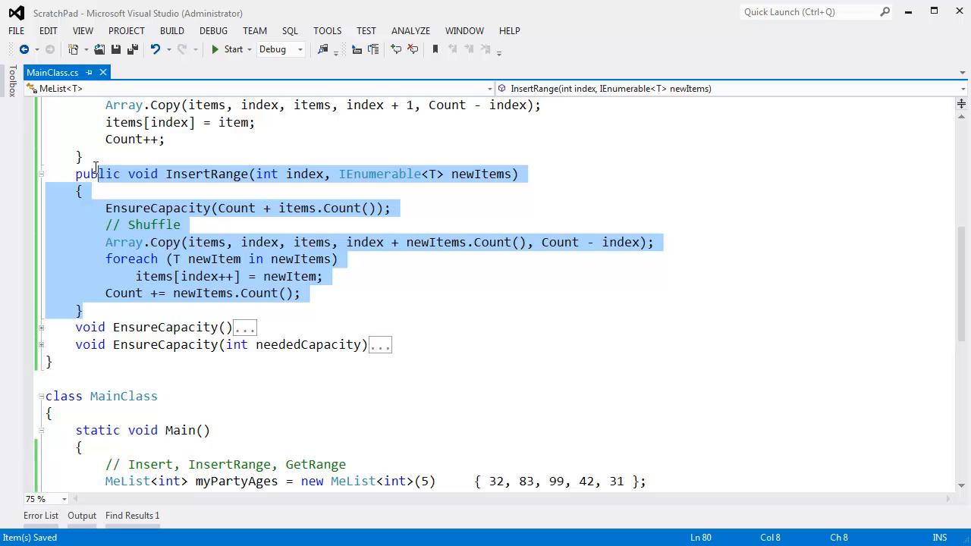
left_click(323, 309)
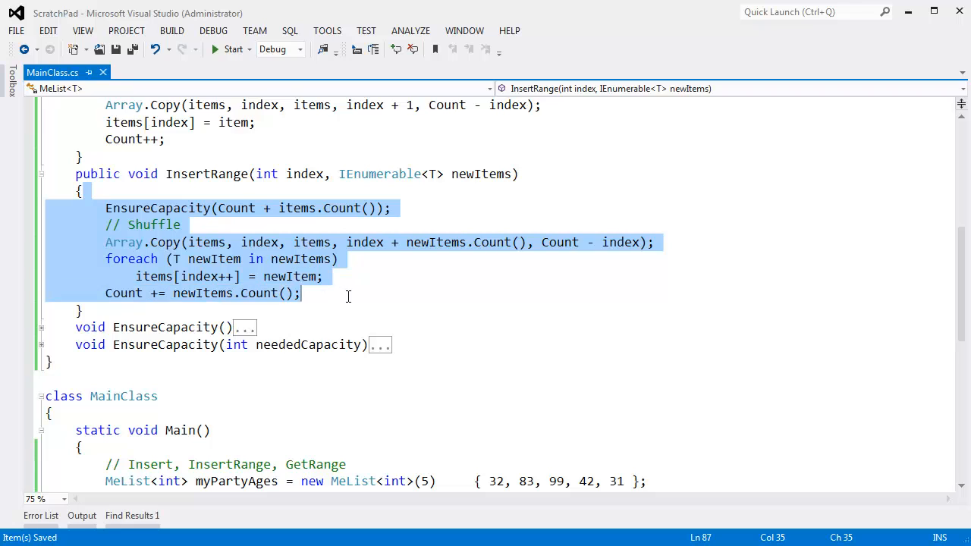
left_click(418, 293)
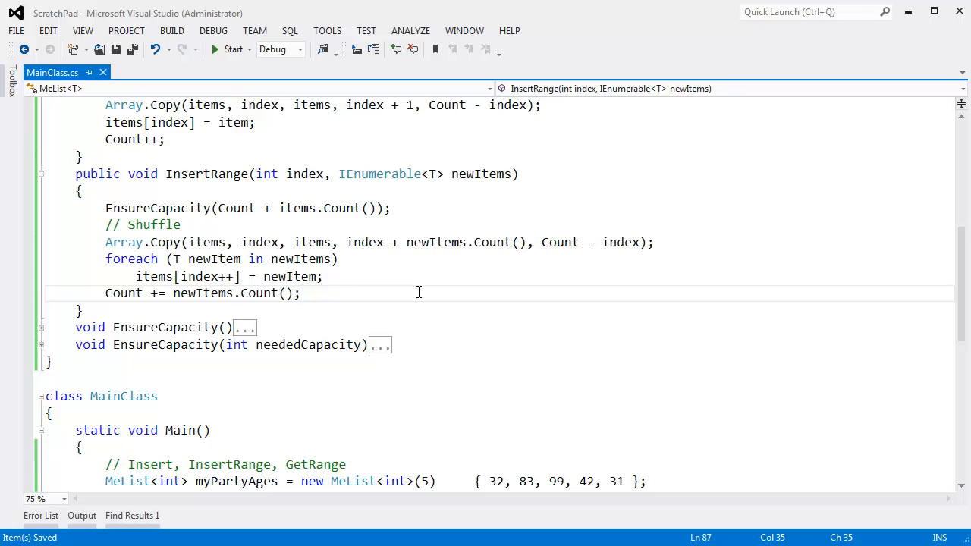
left_click(301, 294)
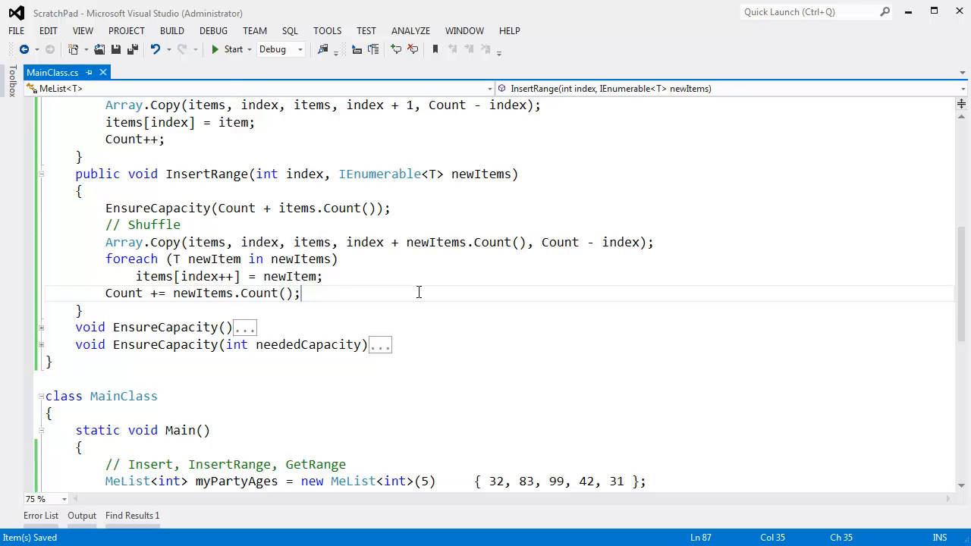